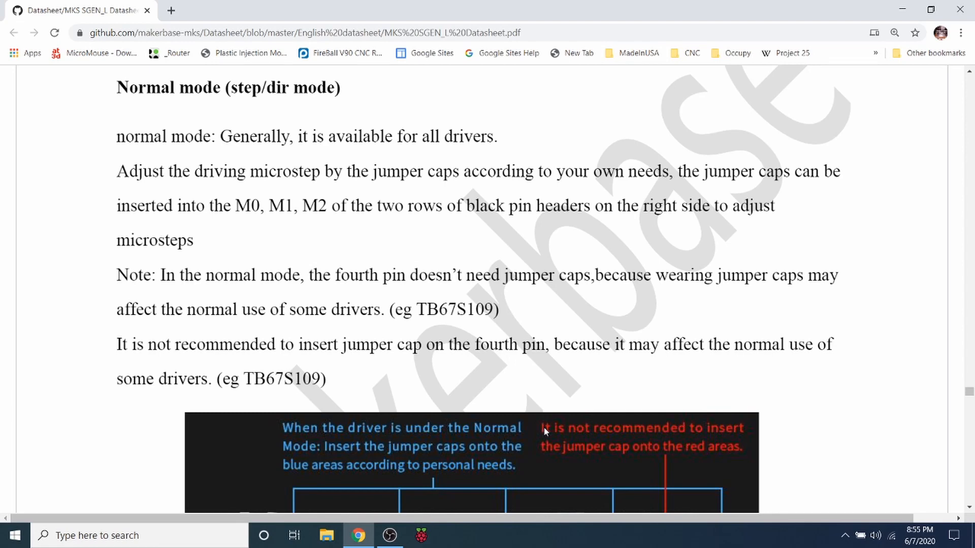
mouse_move(300, 198)
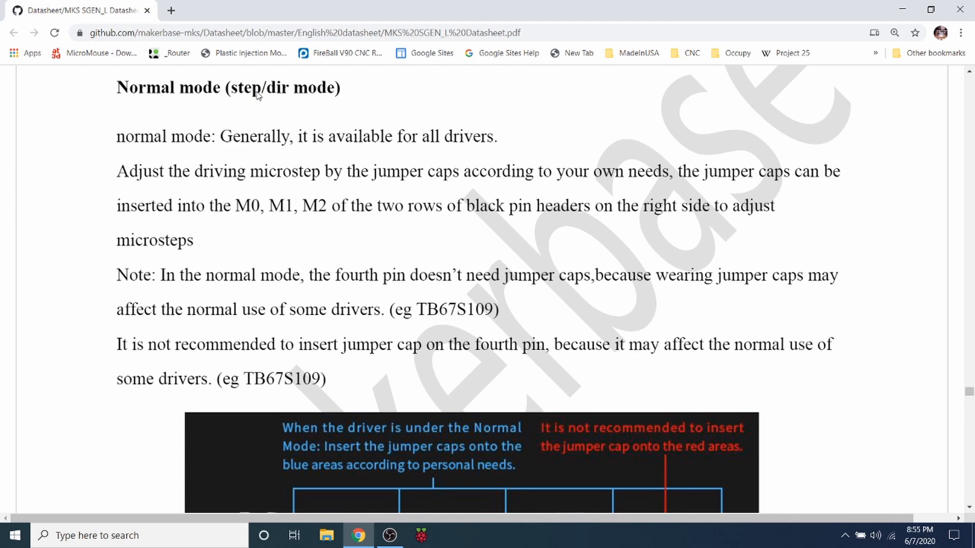
mouse_move(248, 217)
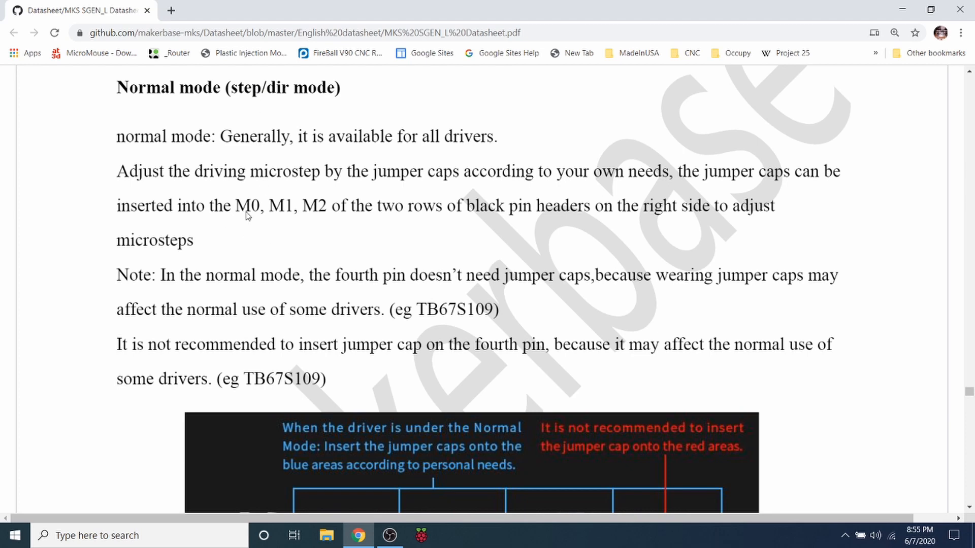
mouse_move(279, 216)
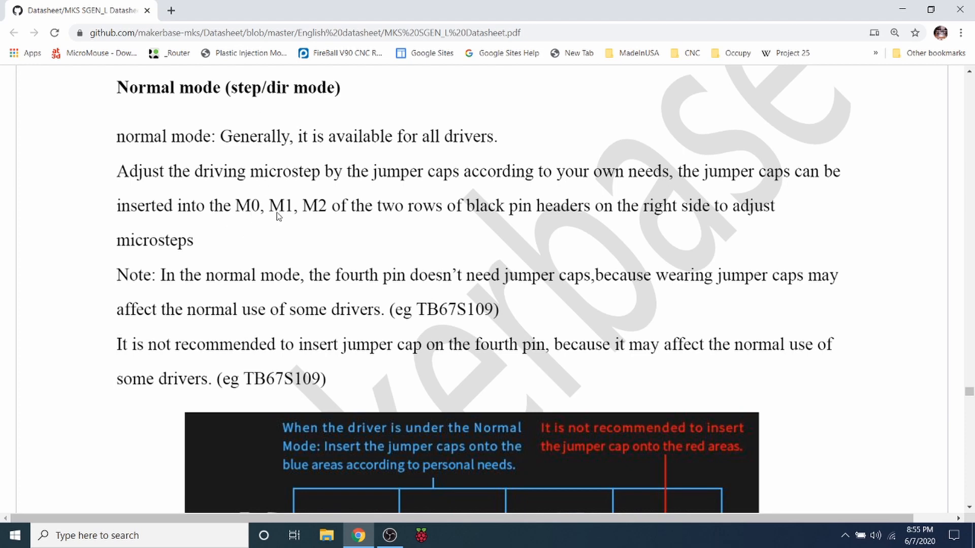
mouse_move(260, 210)
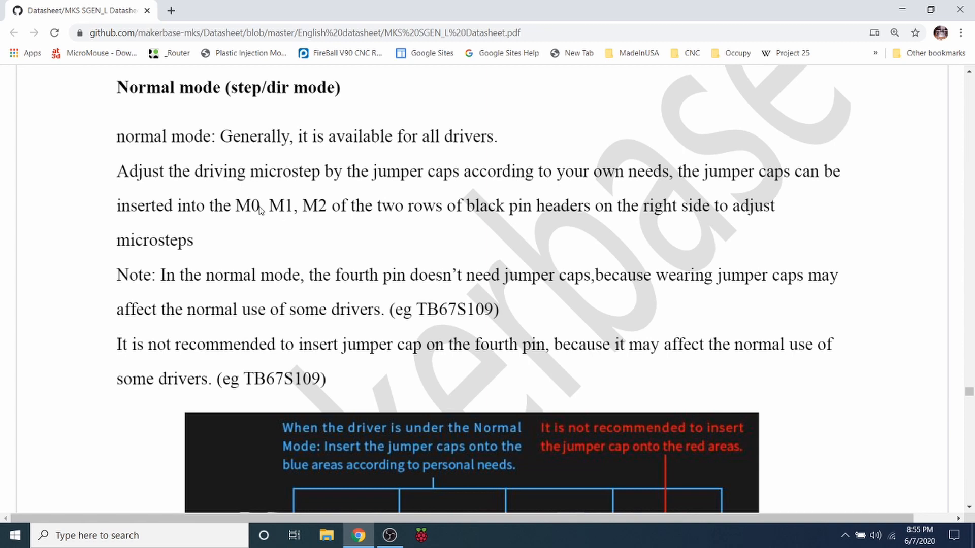
- Scroll the SGEN_L datasheet to the board diagram showing blue jumper-cap and red avoid areas
scroll("down", 3)
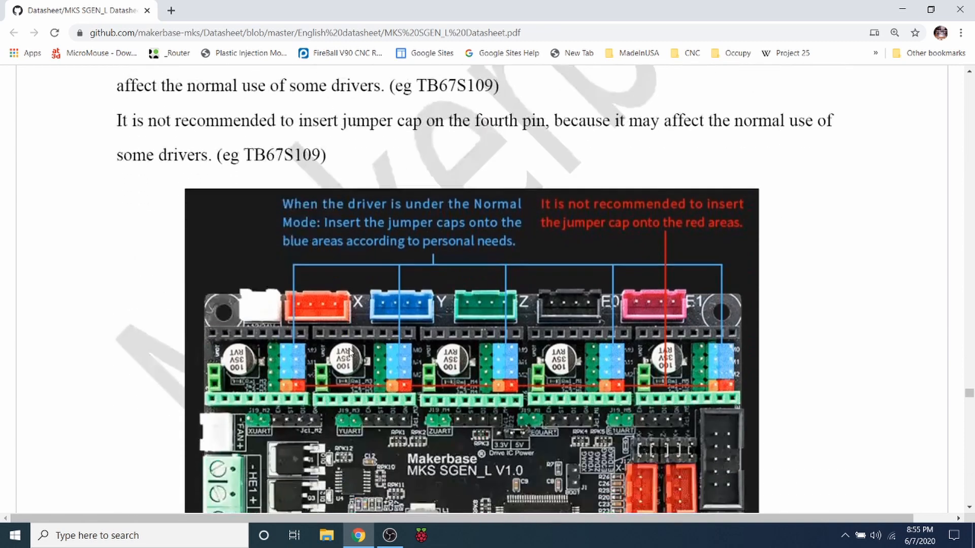
scroll("down", 3)
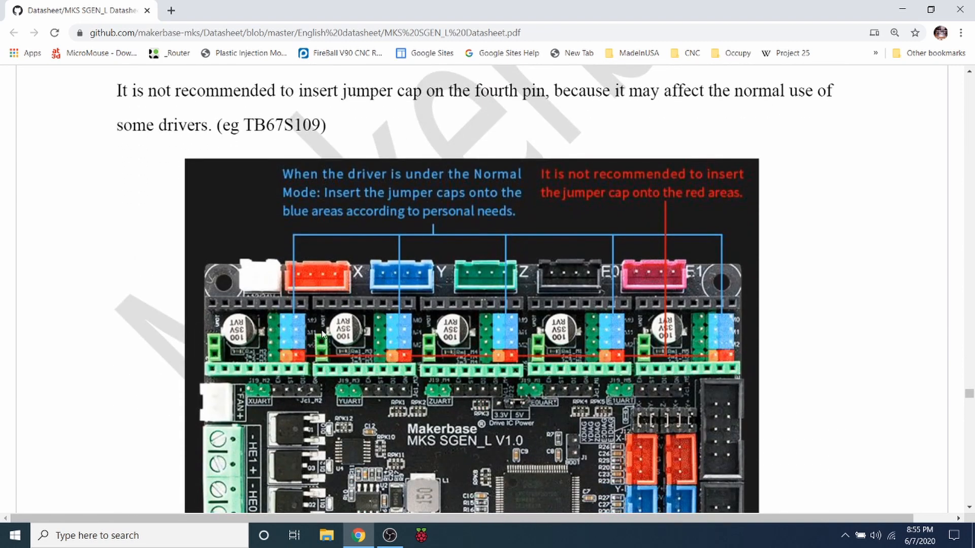
mouse_move(273, 329)
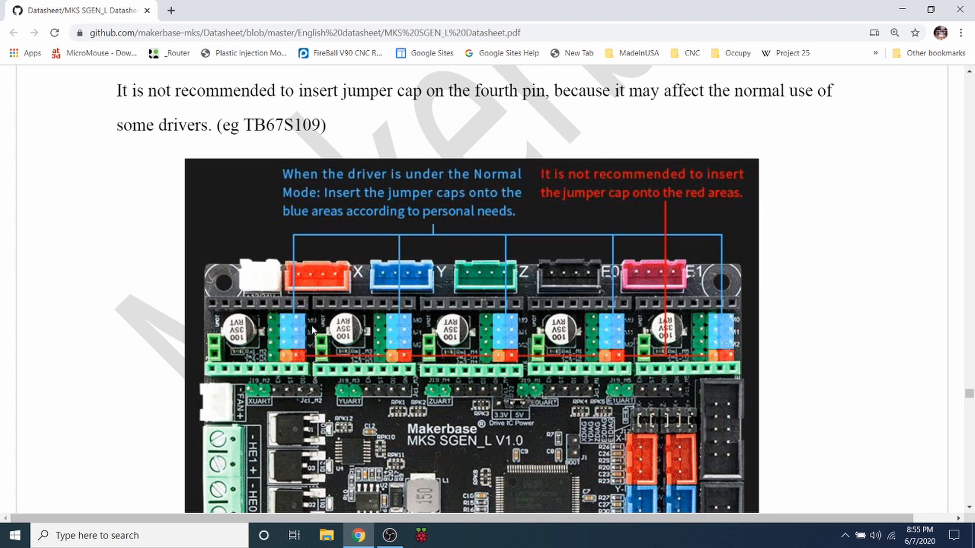
mouse_move(571, 199)
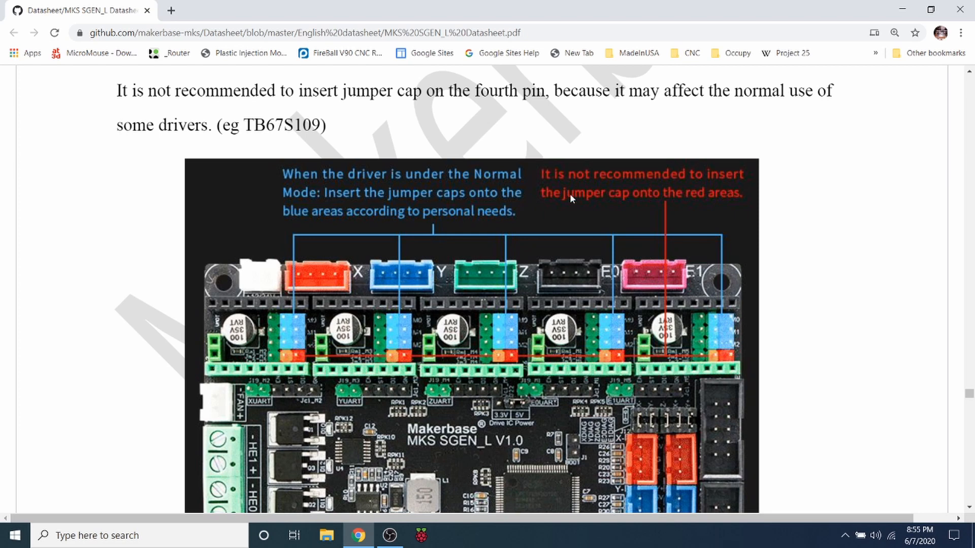
mouse_move(581, 182)
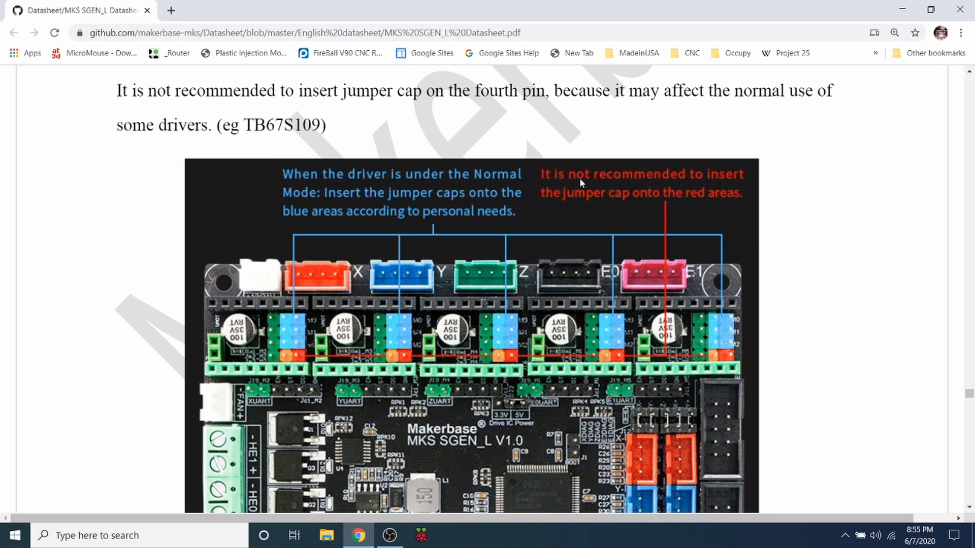
mouse_move(567, 197)
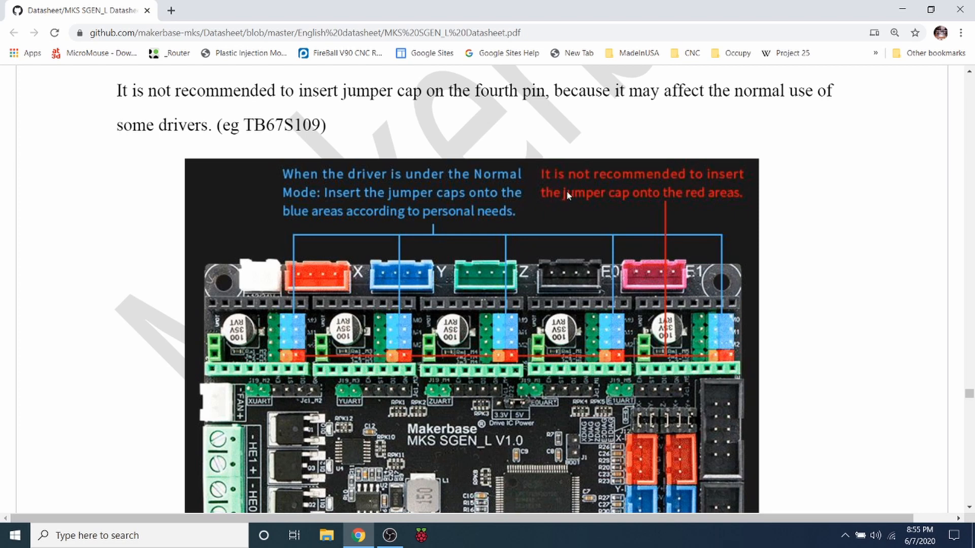
mouse_move(720, 208)
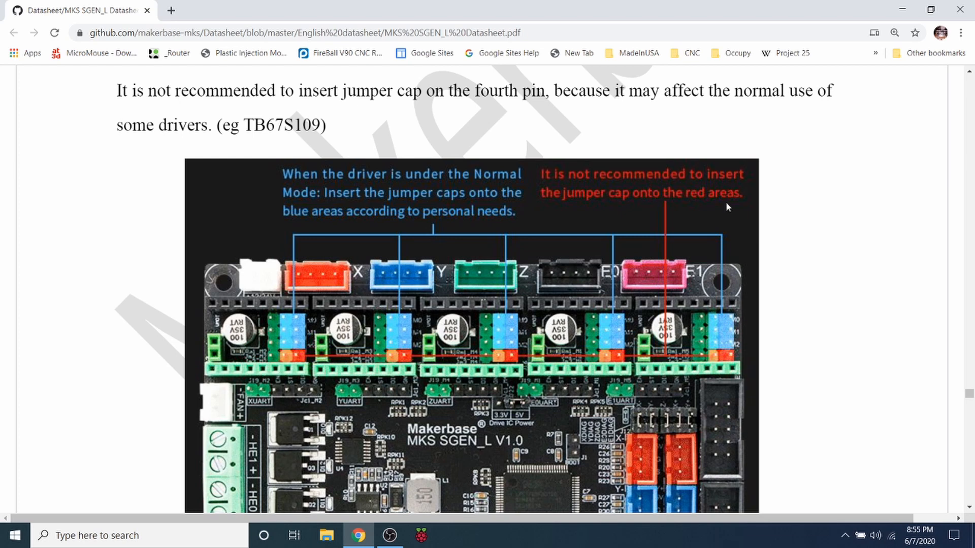
mouse_move(728, 362)
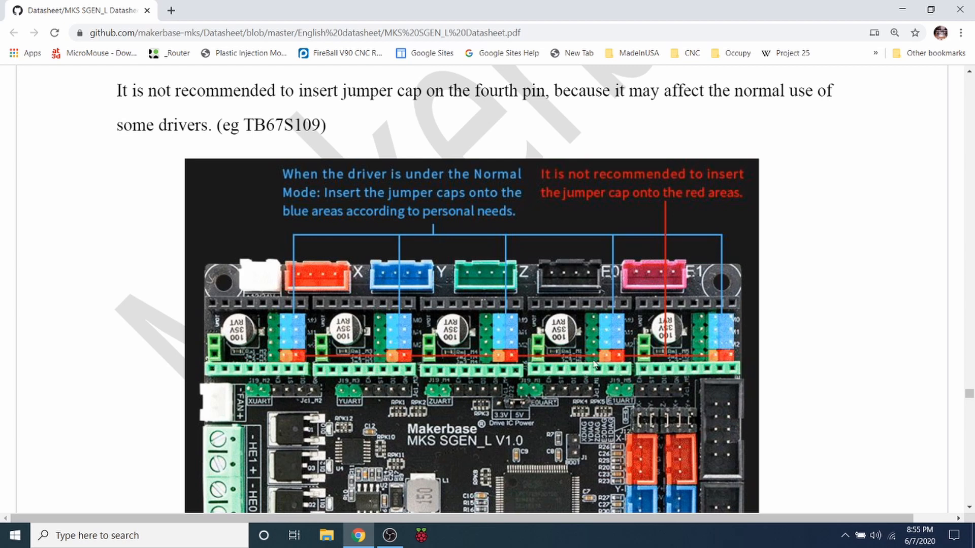
mouse_move(274, 360)
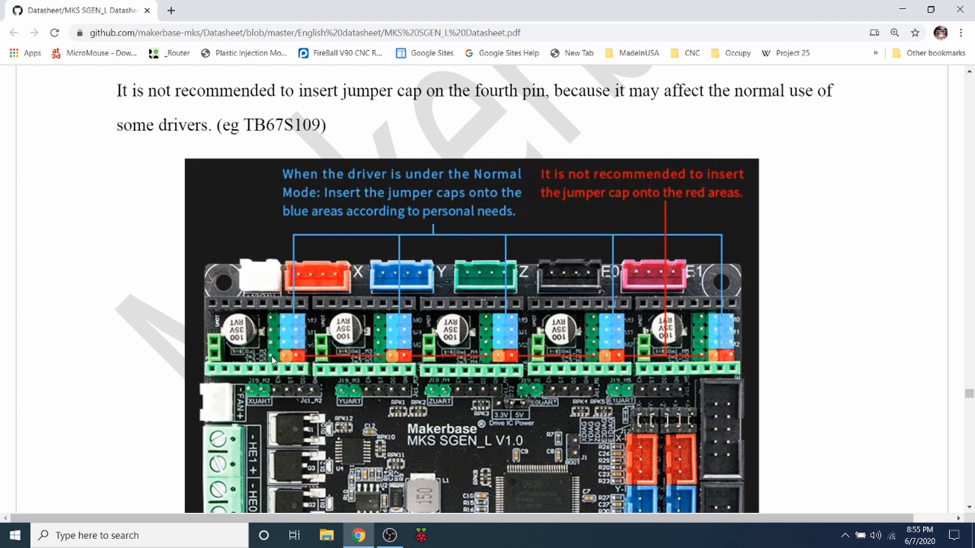
left_click(326, 535)
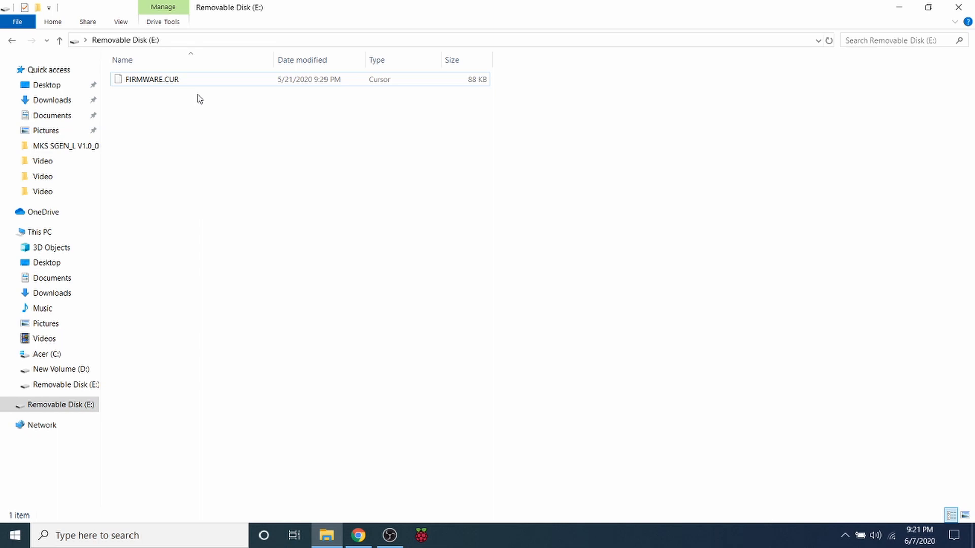
left_click(151, 79)
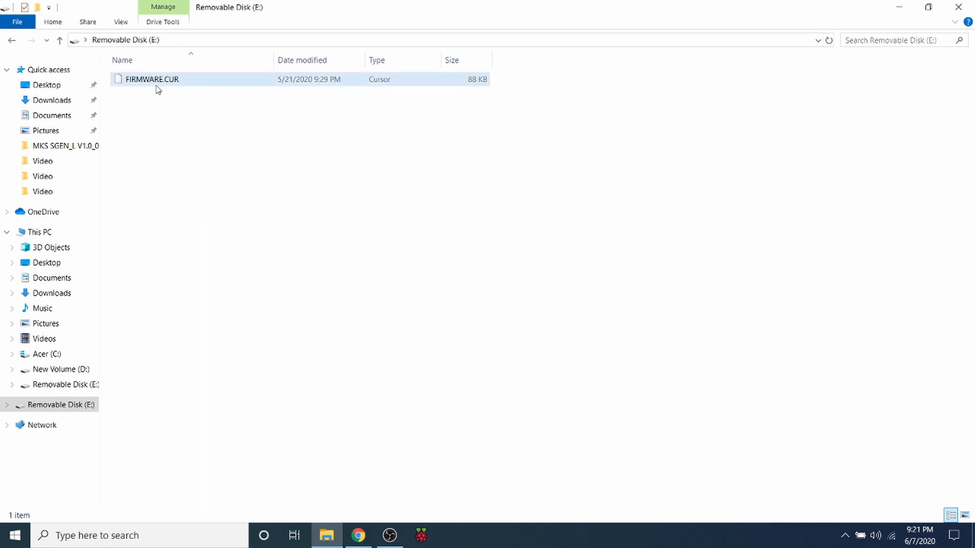
mouse_move(213, 84)
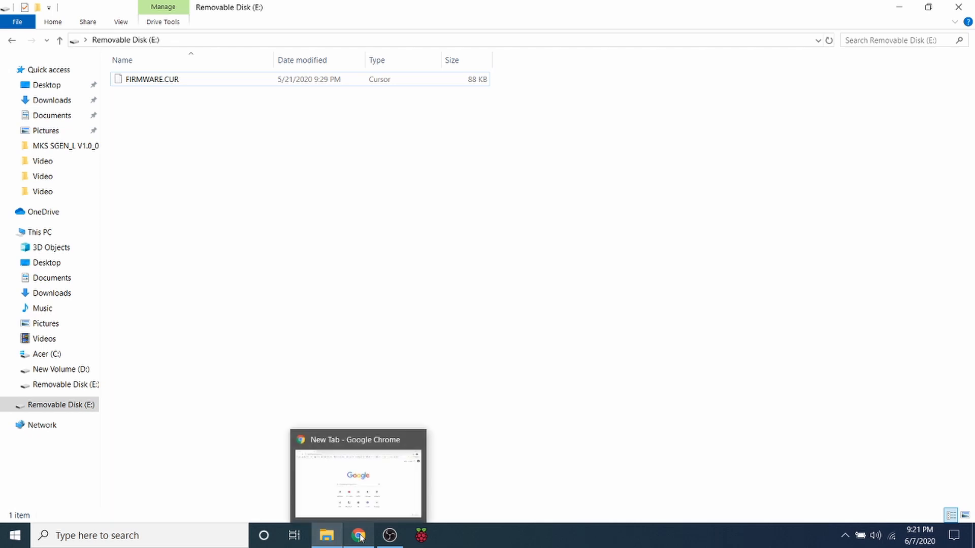
- Download the latest Marlin 2.0.x release zip (2.0.5.3) from marlinfw.org's download page
left_click(358, 535)
type("marlinfw.org")
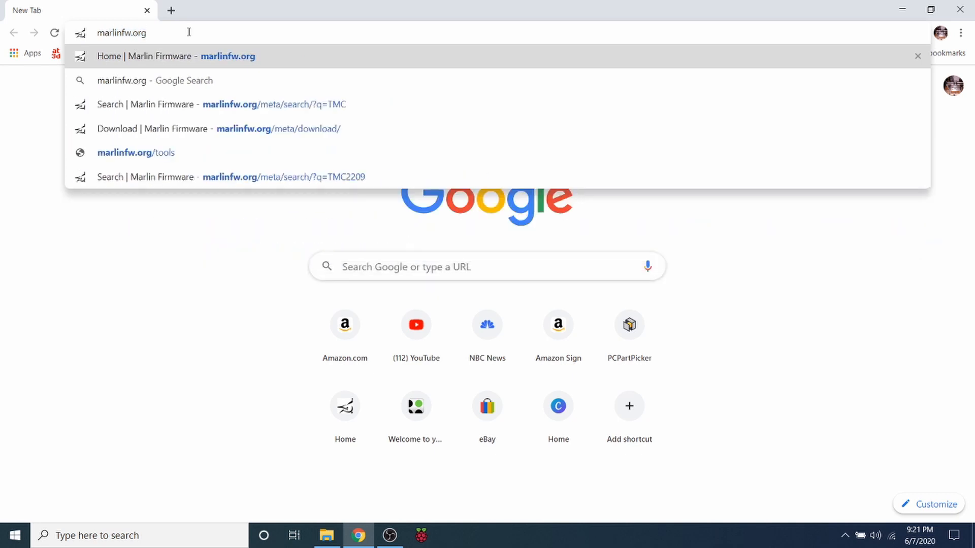
left_click(176, 56)
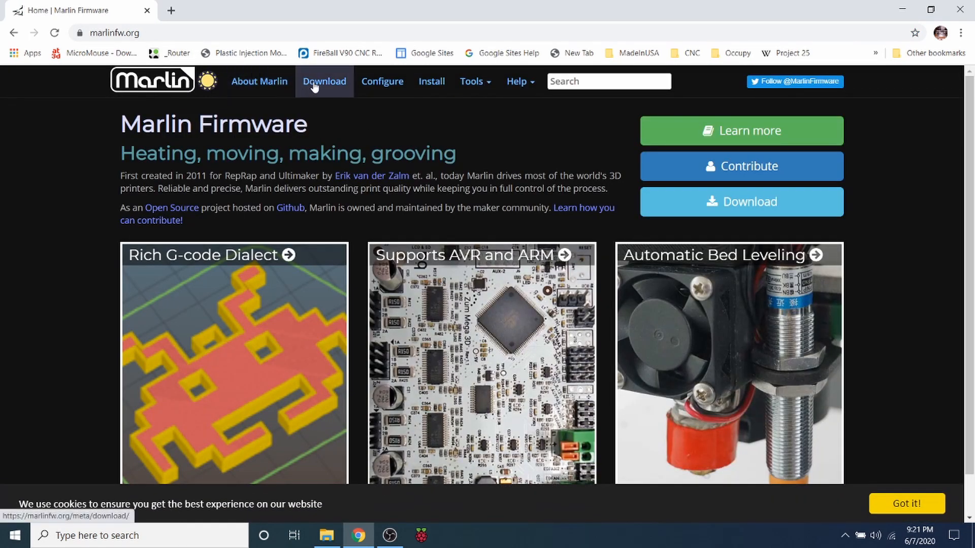
left_click(324, 81)
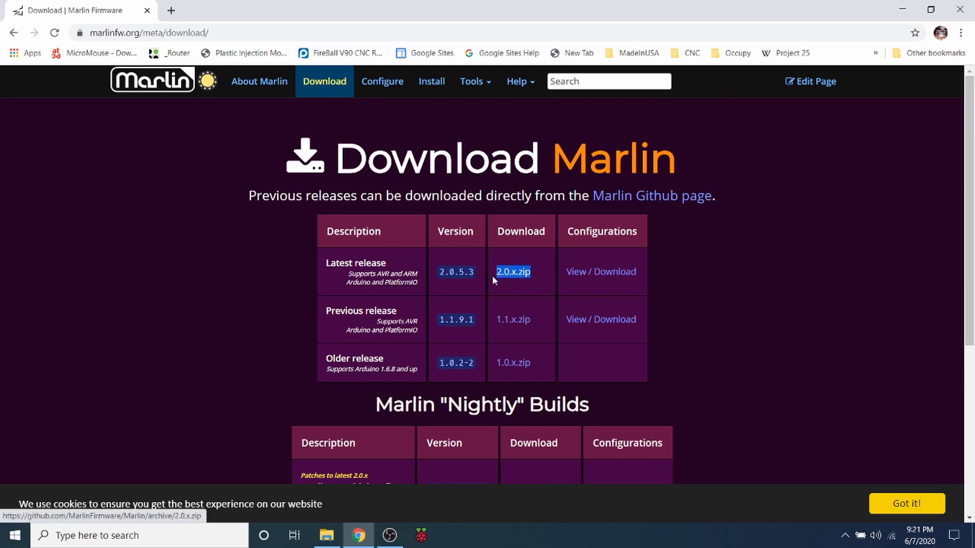
mouse_move(531, 293)
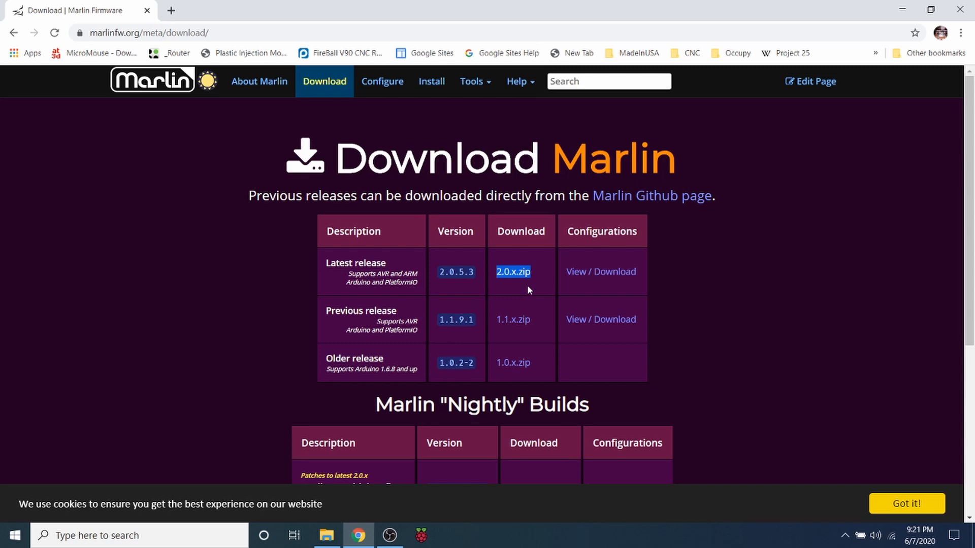
mouse_move(518, 280)
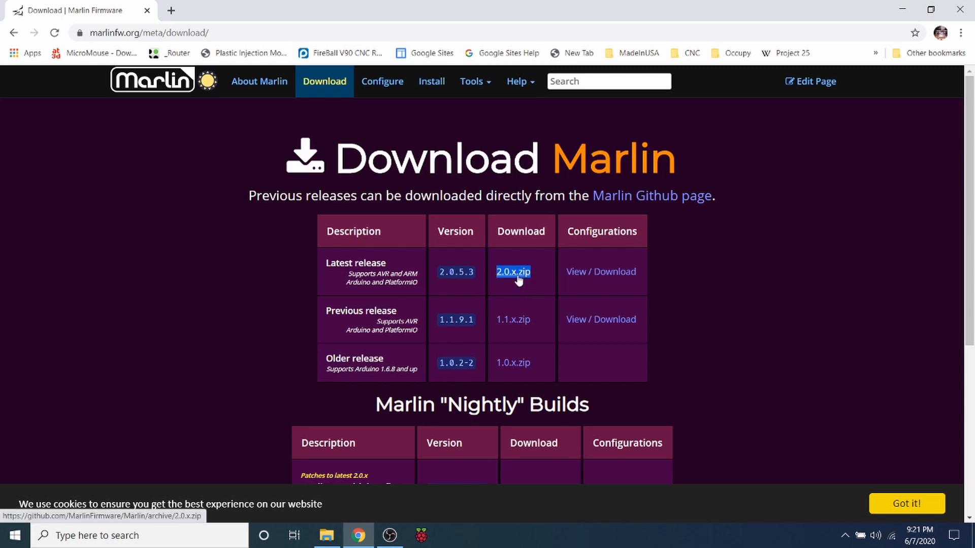
left_click(513, 271)
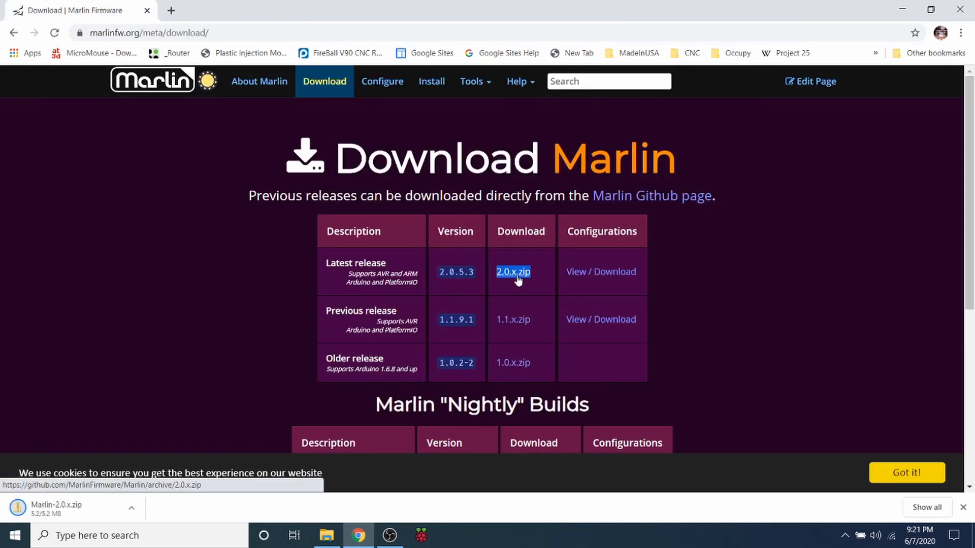
scroll("down", 3)
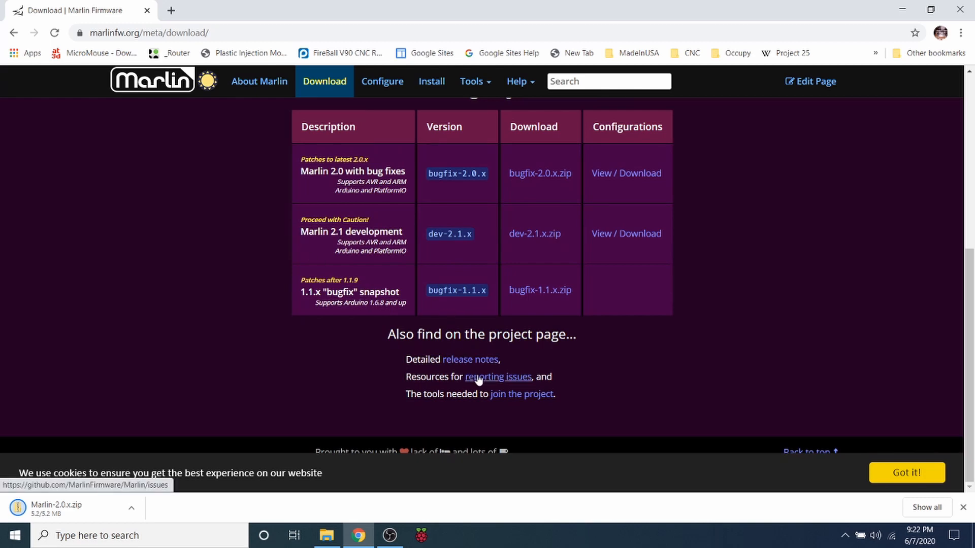
- Search Marlin's GitHub issues for 'is:issue is:open MKS sgen l', showing 20 open results
left_click(498, 377)
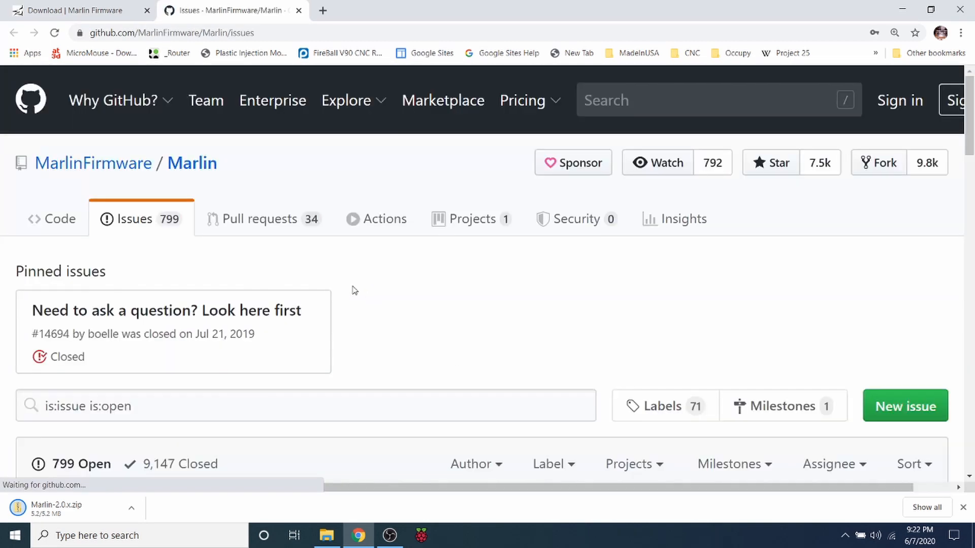
left_click(305, 406)
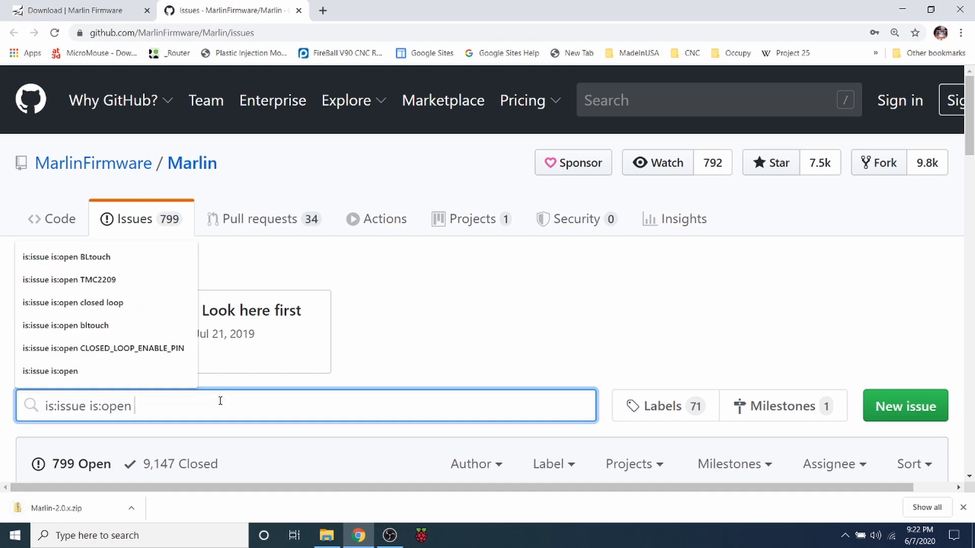
type("MKS")
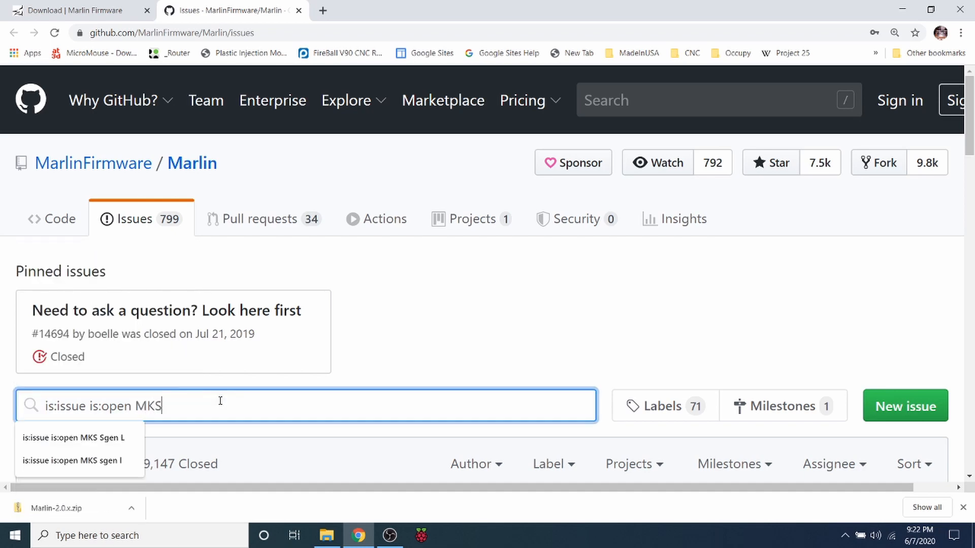
type("sg")
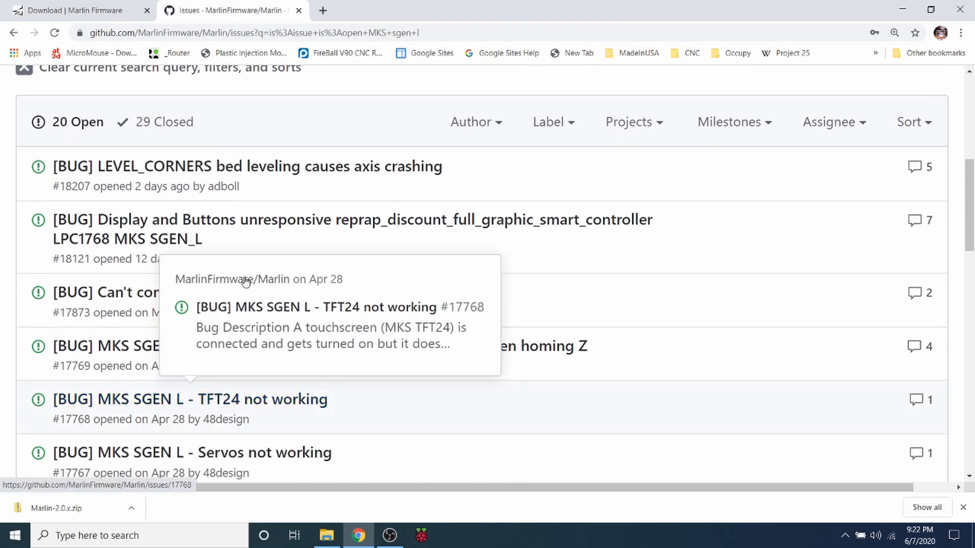
mouse_move(329, 395)
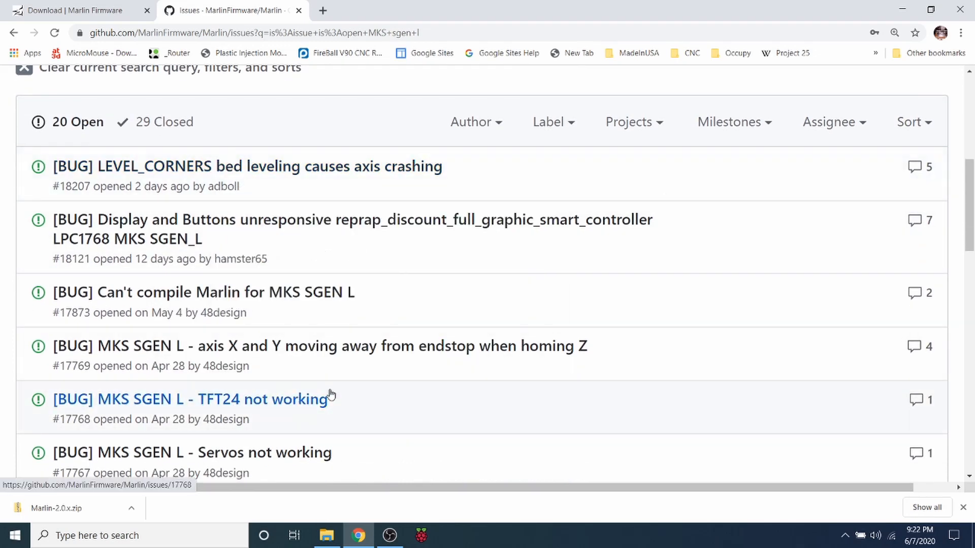
mouse_move(368, 438)
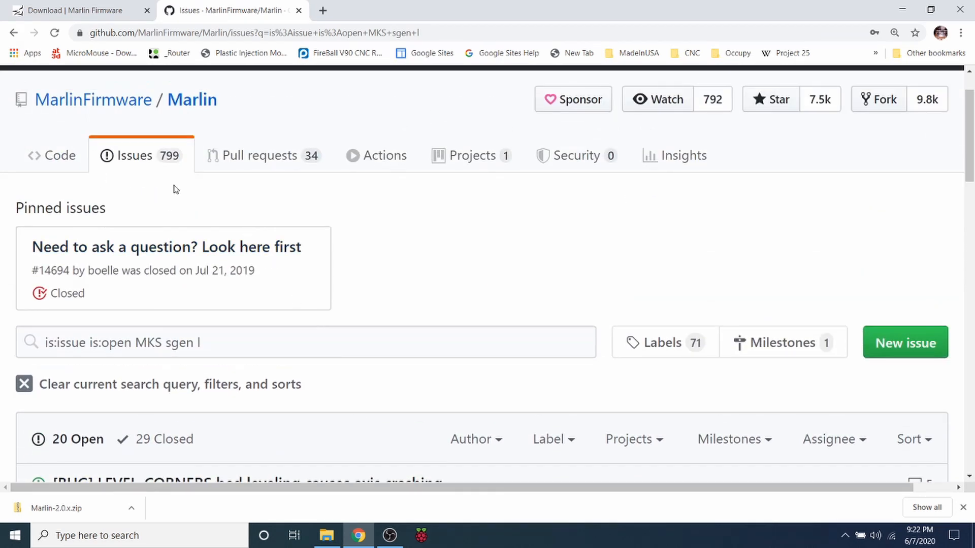
left_click(74, 11)
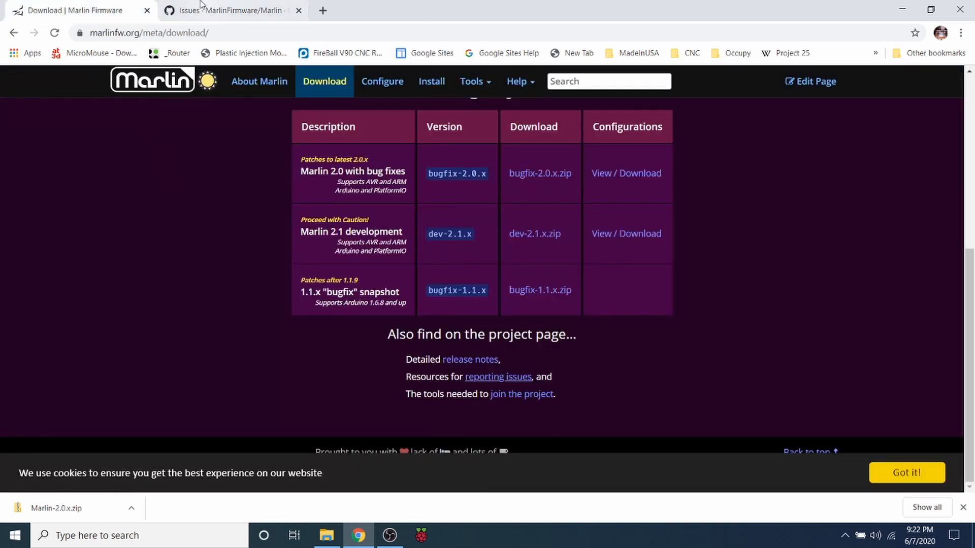
left_click(230, 11)
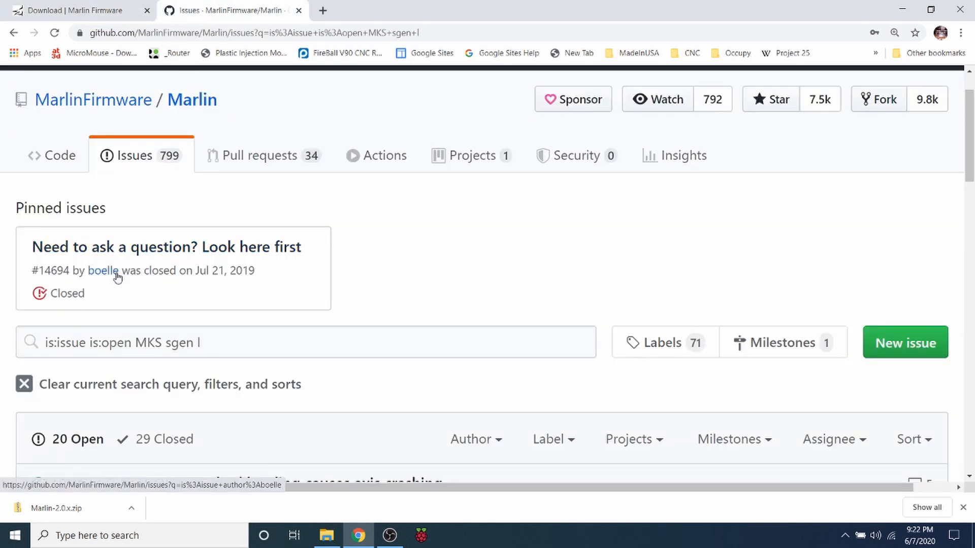
mouse_move(122, 255)
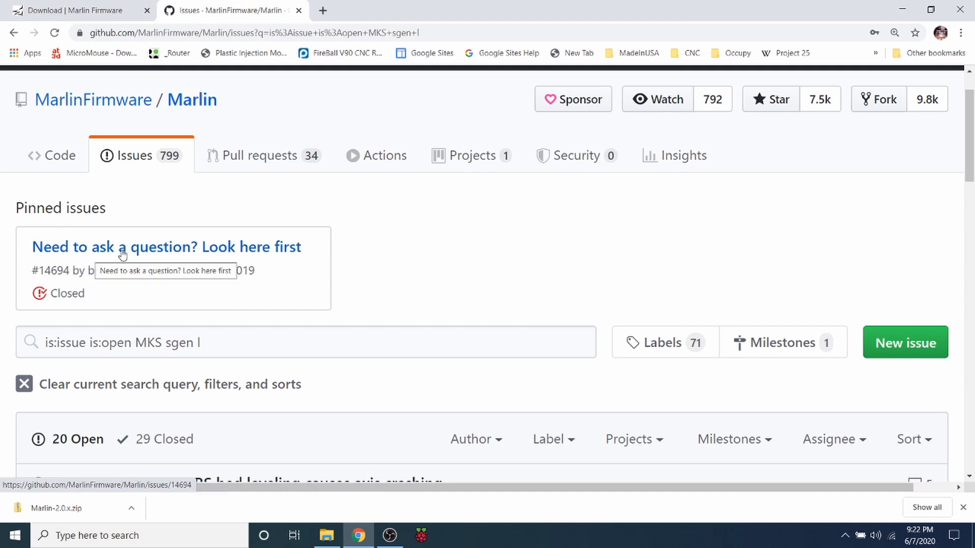
left_click(166, 247)
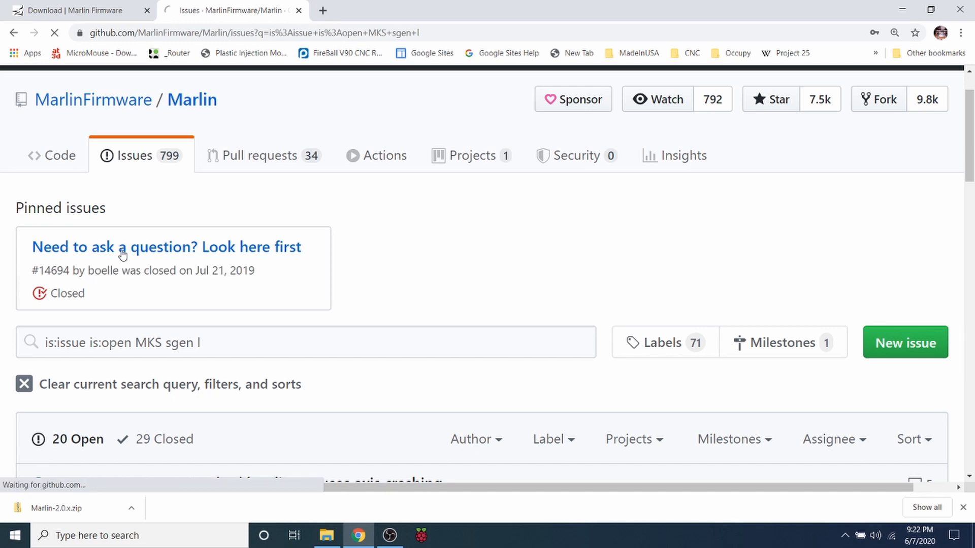
- Open pinned issue #14694 and highlight its list of community help resources
left_click(166, 246)
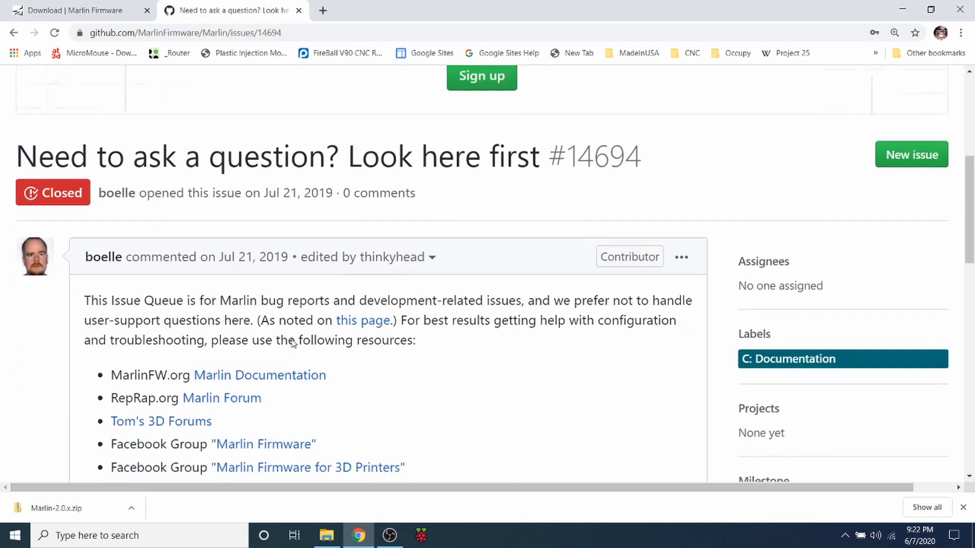
scroll("down", 3)
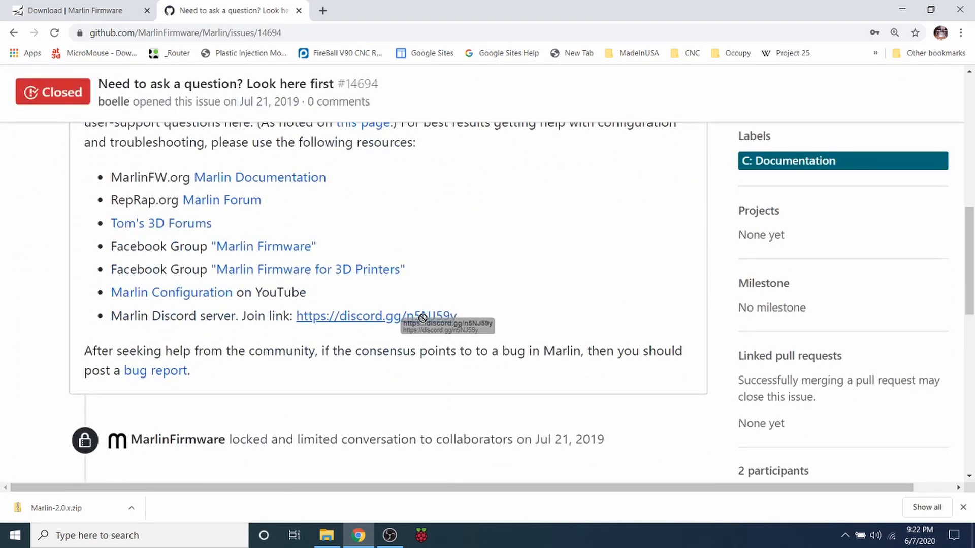
left_click_drag(122, 222, 455, 316)
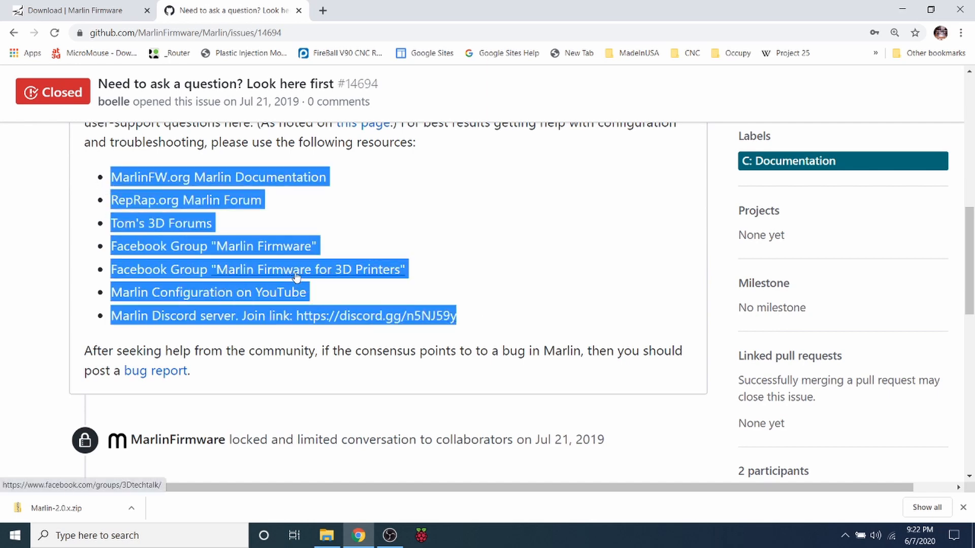
mouse_move(236, 200)
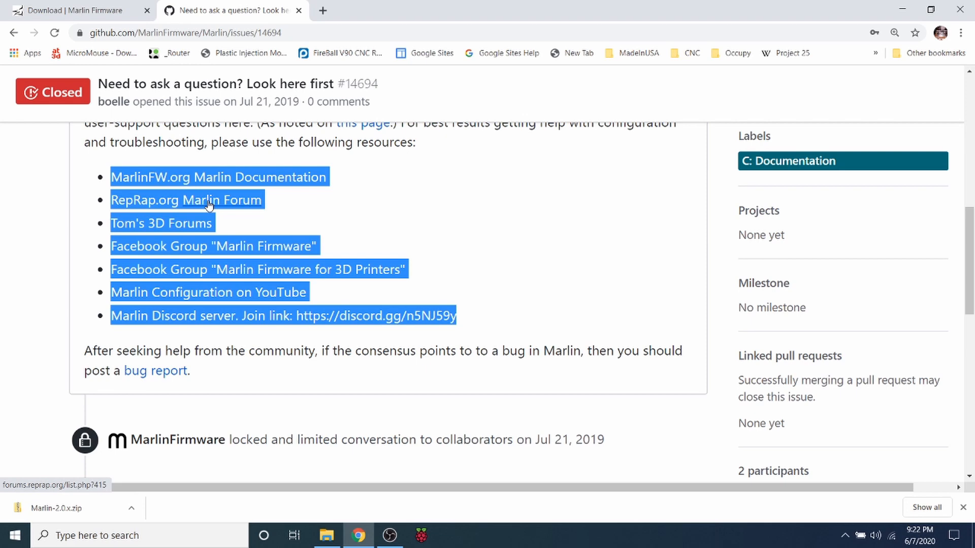
mouse_move(190, 229)
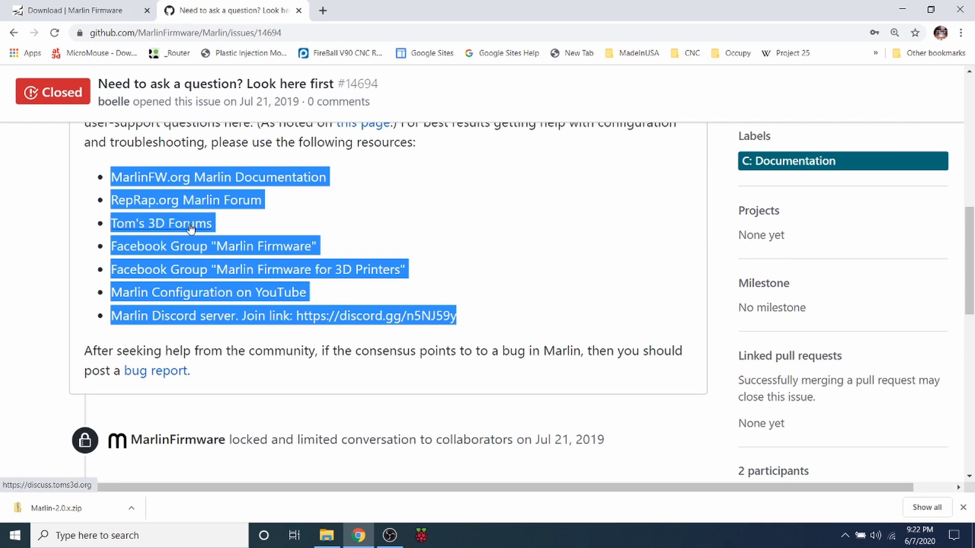
mouse_move(183, 323)
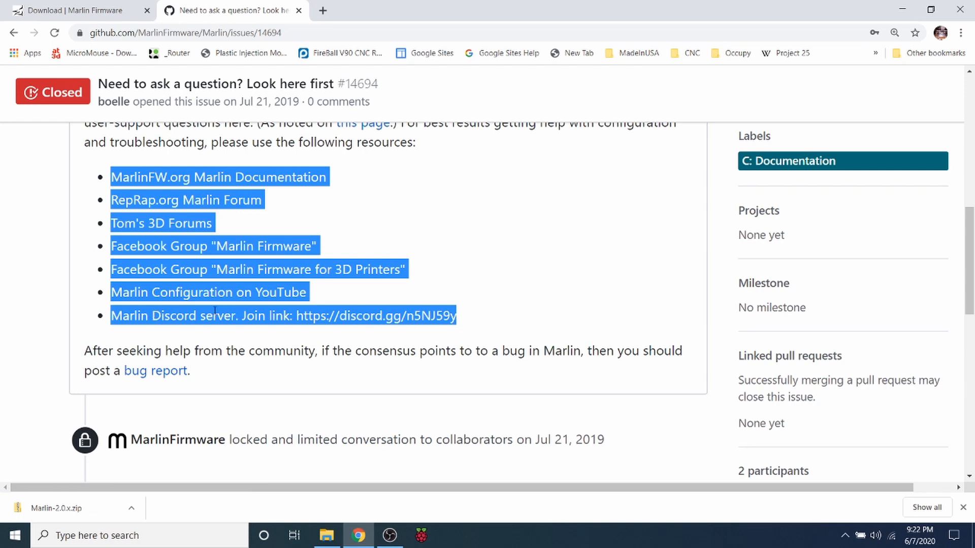
mouse_move(539, 193)
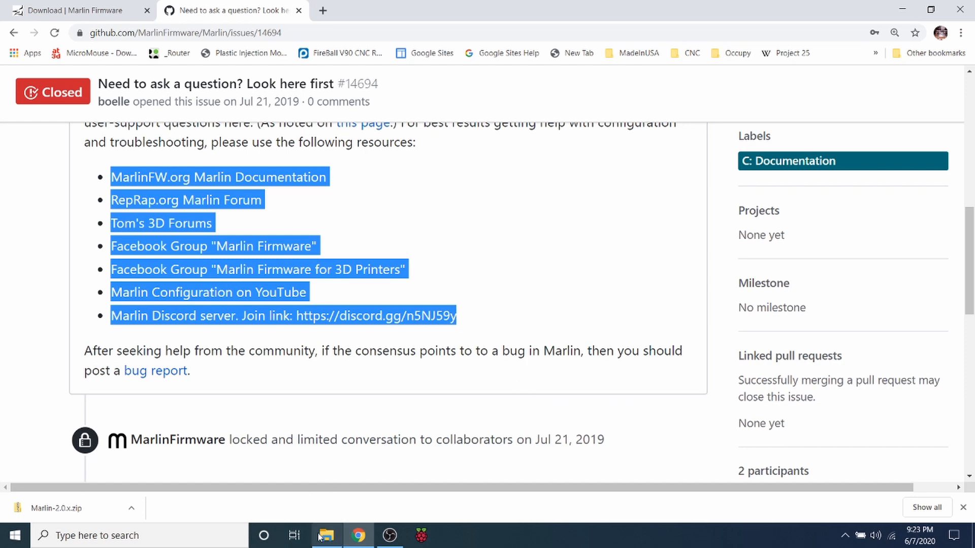
- Extract Marlin-2.0.x.zip with Extract All into a Marlin-2.0.x folder in Downloads
left_click(326, 535)
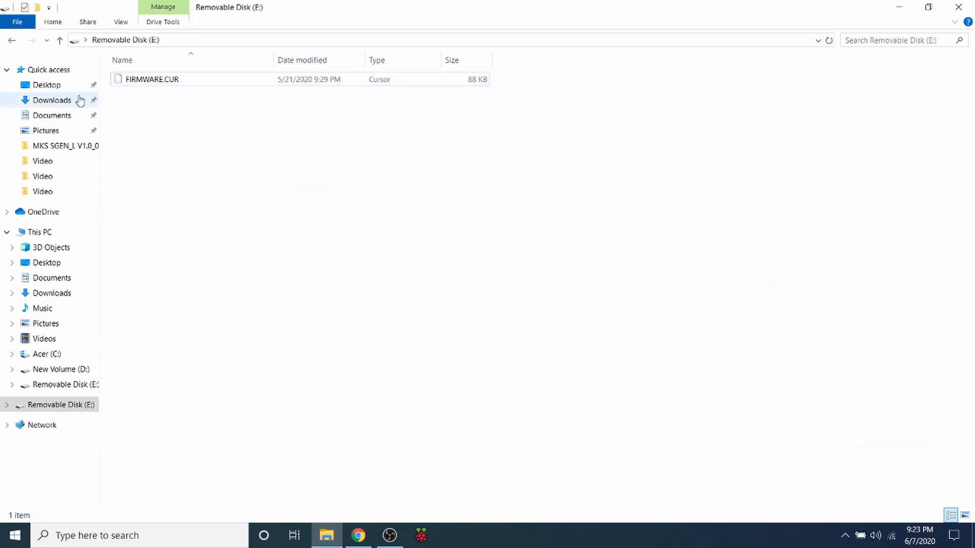
right_click(174, 82)
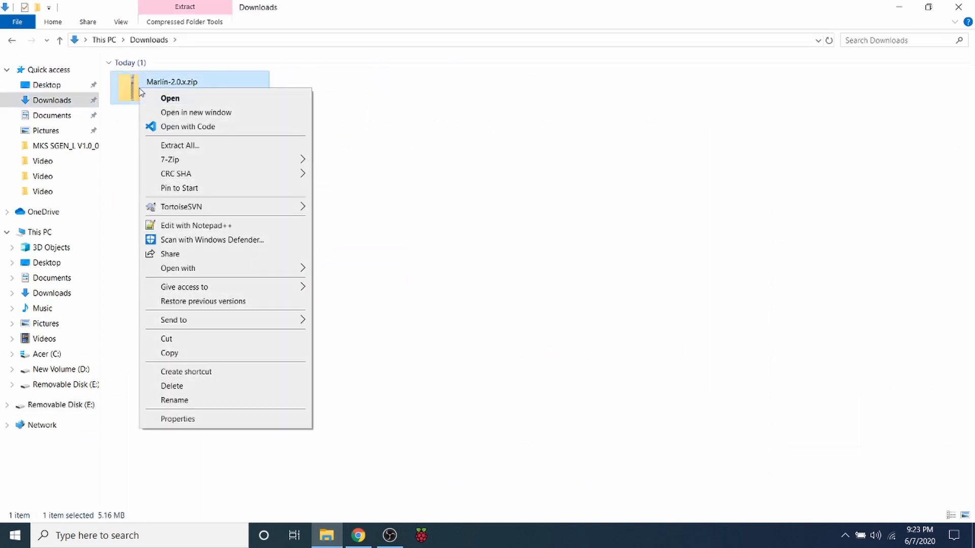
mouse_move(180, 145)
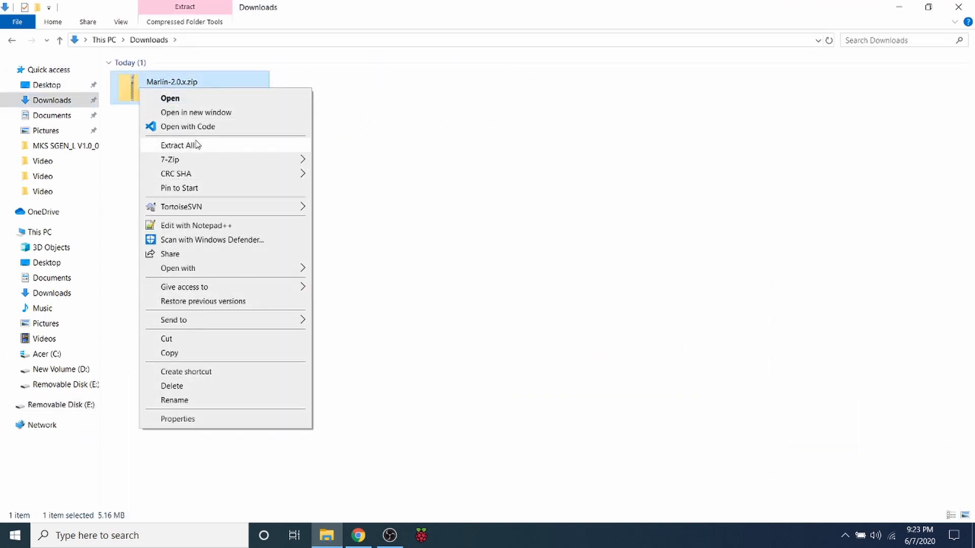
left_click(181, 145)
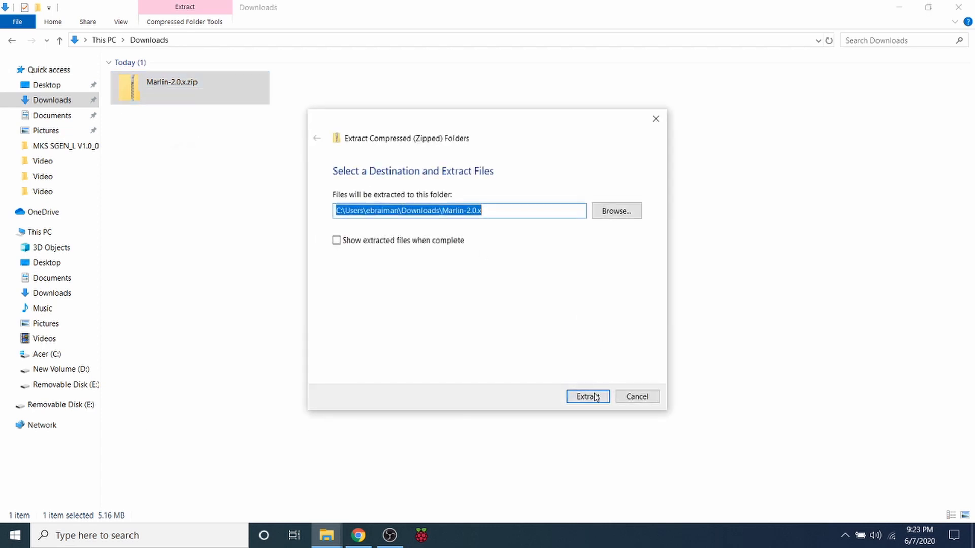
left_click(587, 396)
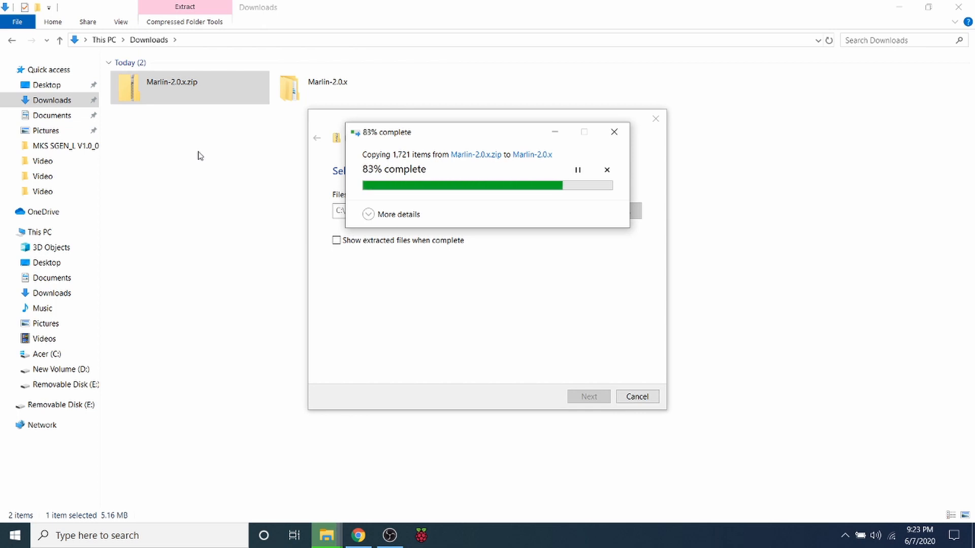
mouse_move(485, 297)
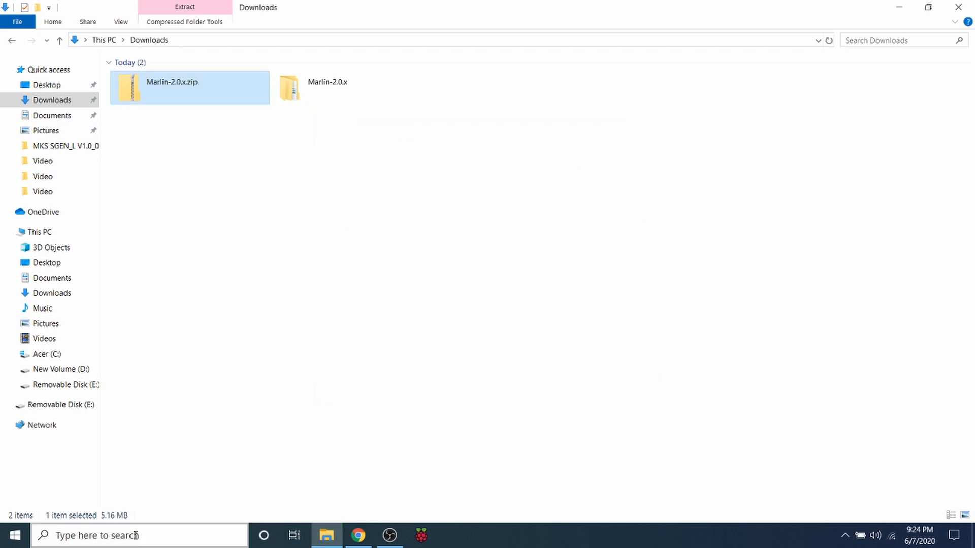
- Launch Visual Studio Code and close the unsaved boards.h tab, leaving PIO Home
type("Visual Studio Code")
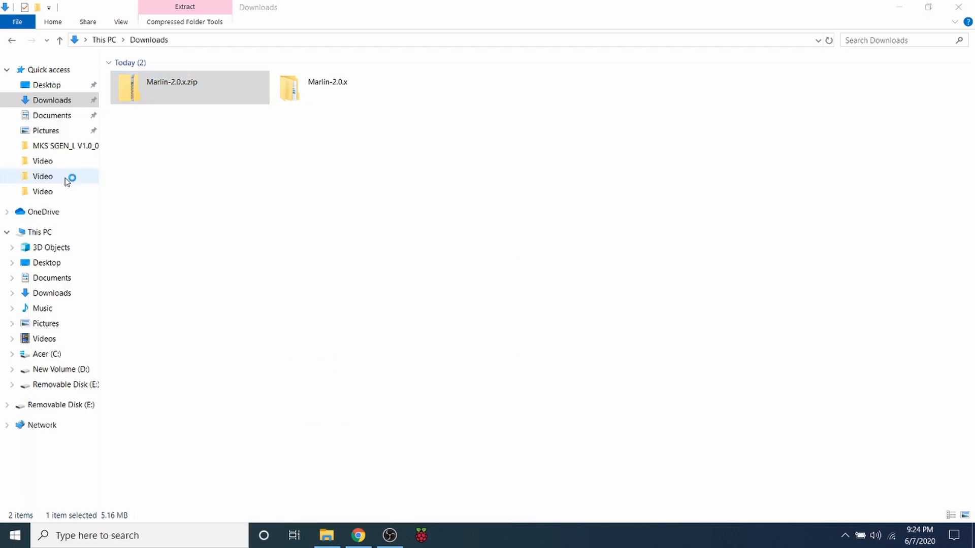
left_click(452, 535)
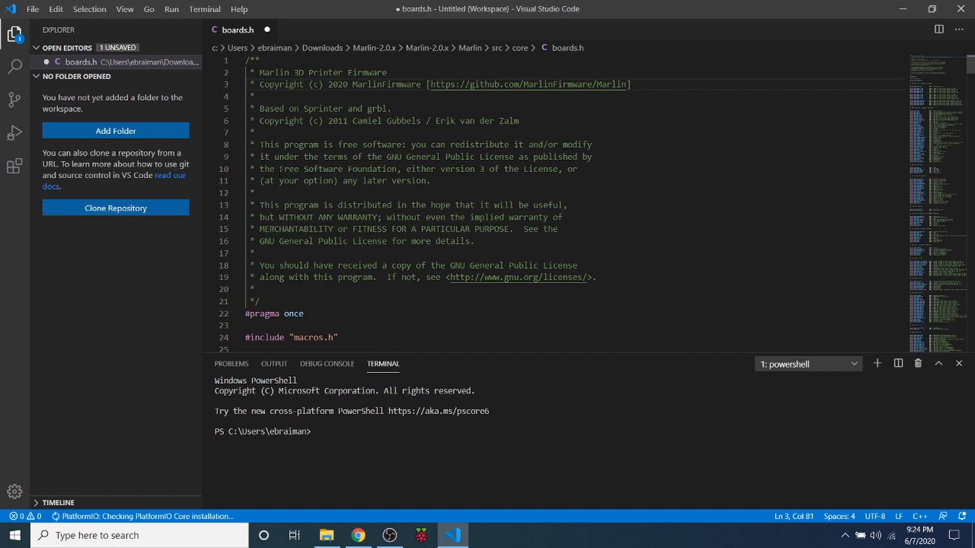
left_click(14, 199)
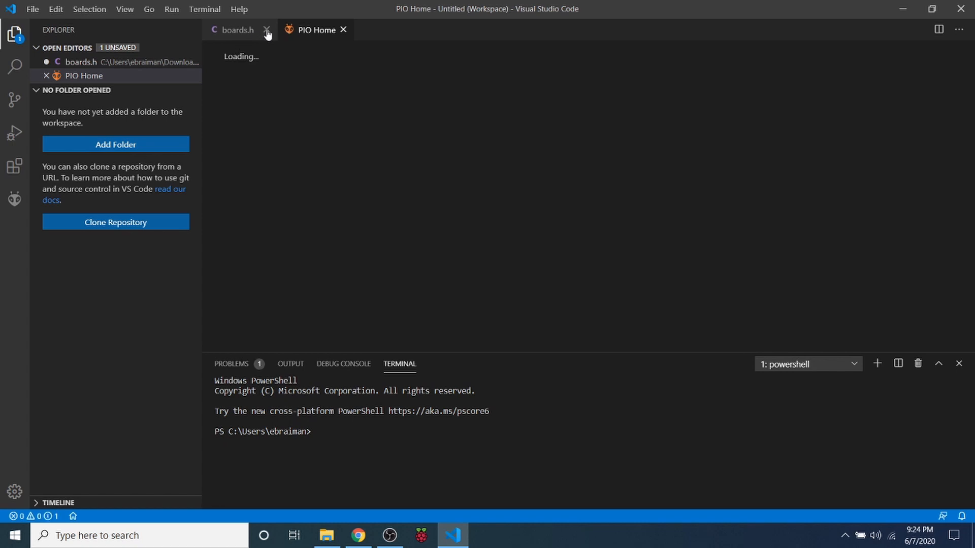
left_click(237, 30)
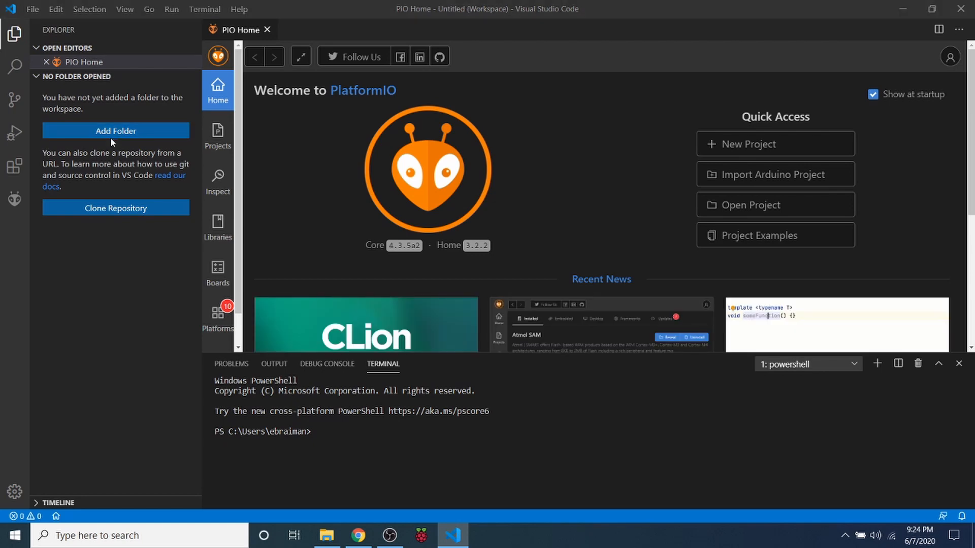
- Add the inner Downloads\Marlin-2.0.x\Marlin-2.0.x folder to the VS Code workspace
left_click(116, 130)
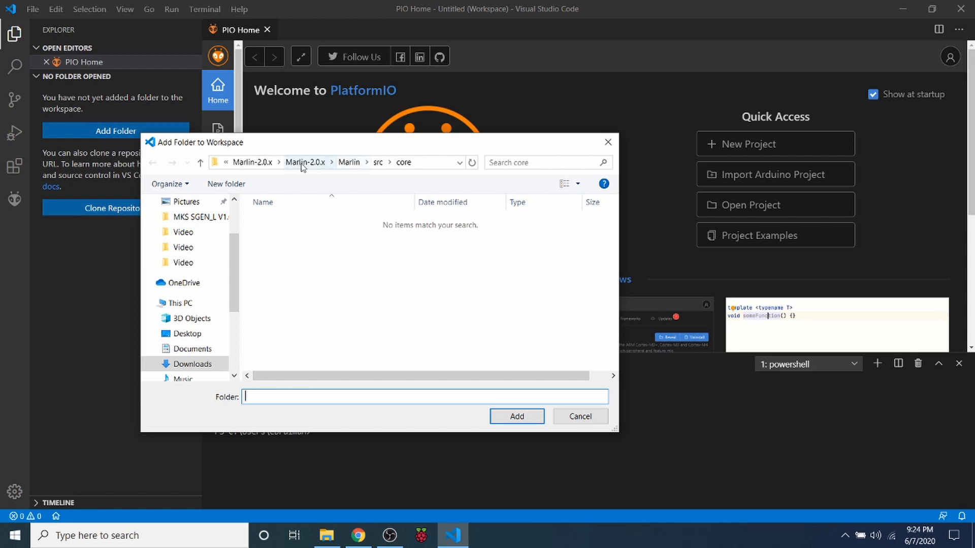
left_click(305, 163)
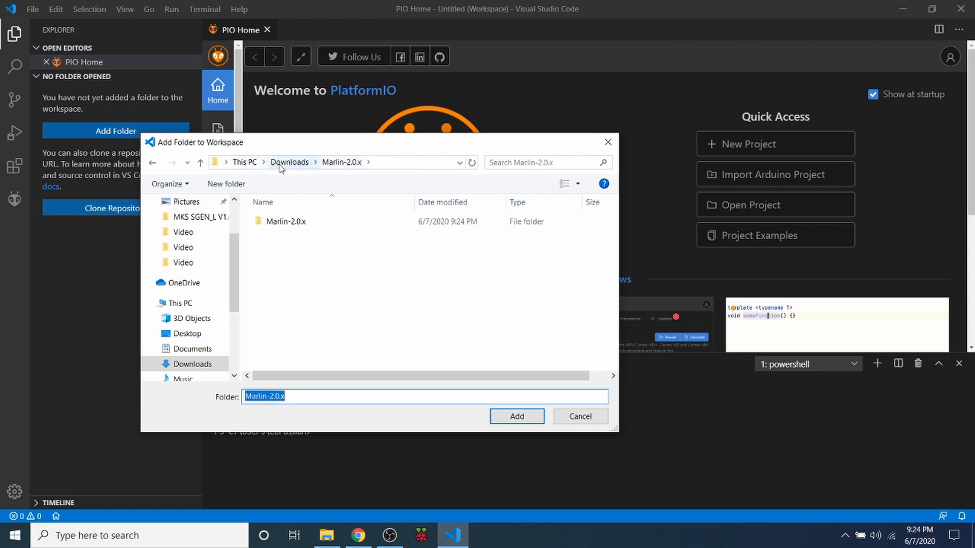
left_click(286, 221)
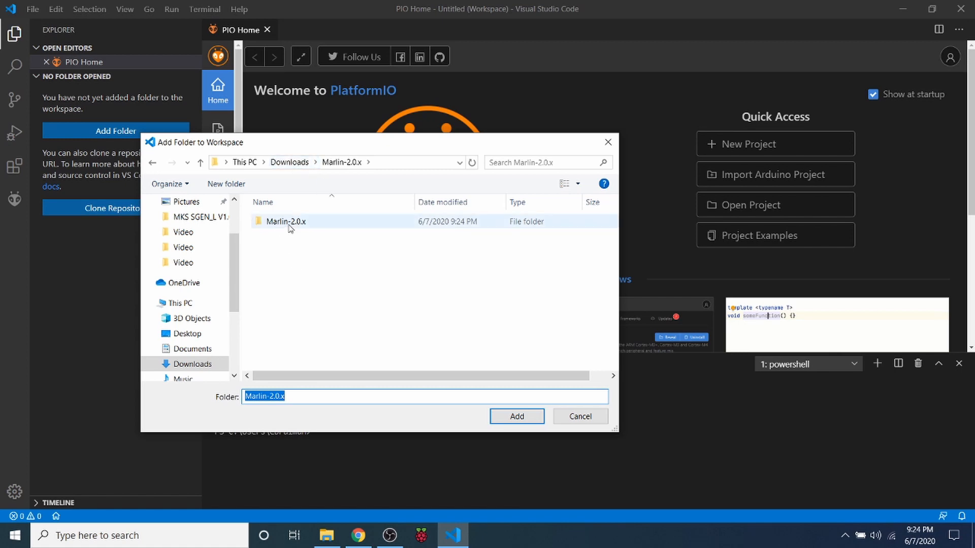
double_click(285, 221)
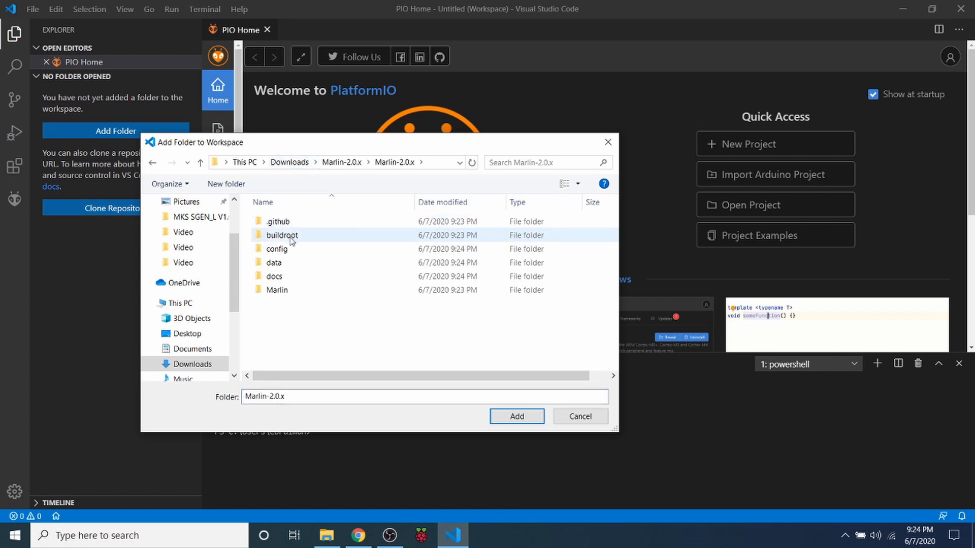
mouse_move(277, 222)
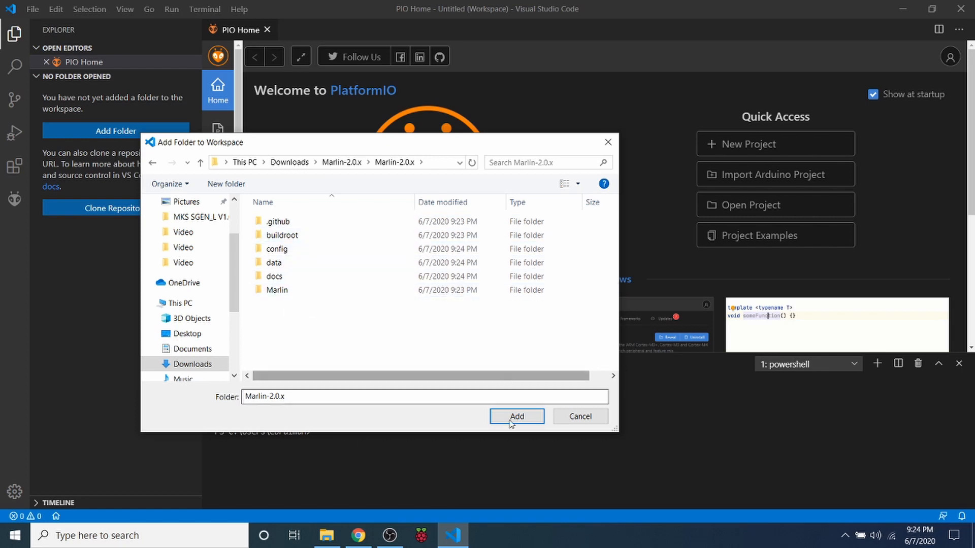
left_click(515, 416)
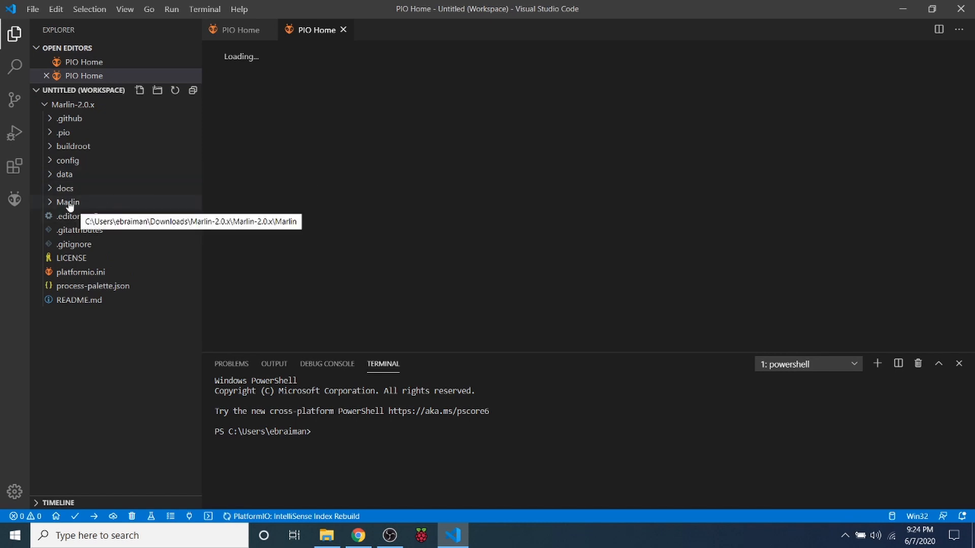
- Find and copy BOARD_MKS_SGEN_L from Marlin's core boards.h, then close that file
left_click(68, 202)
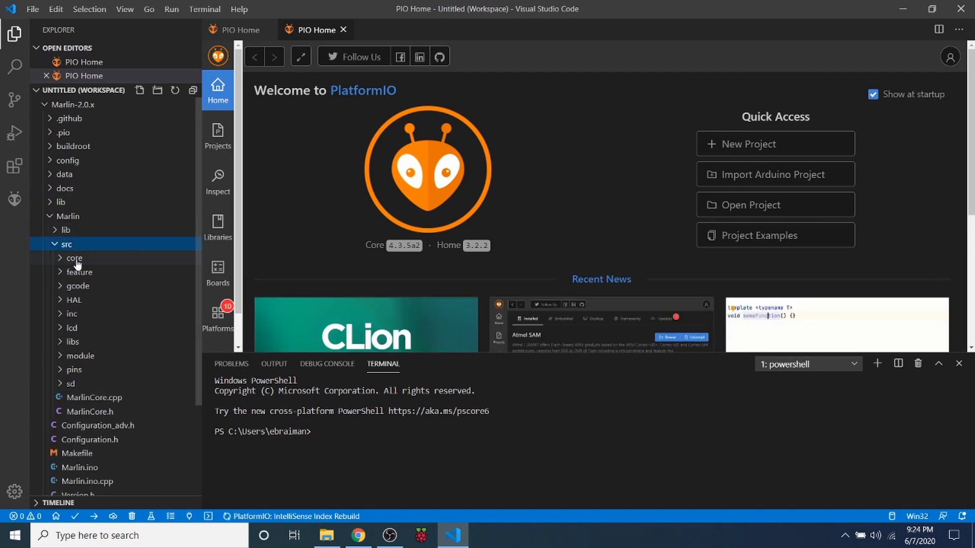
left_click(74, 258)
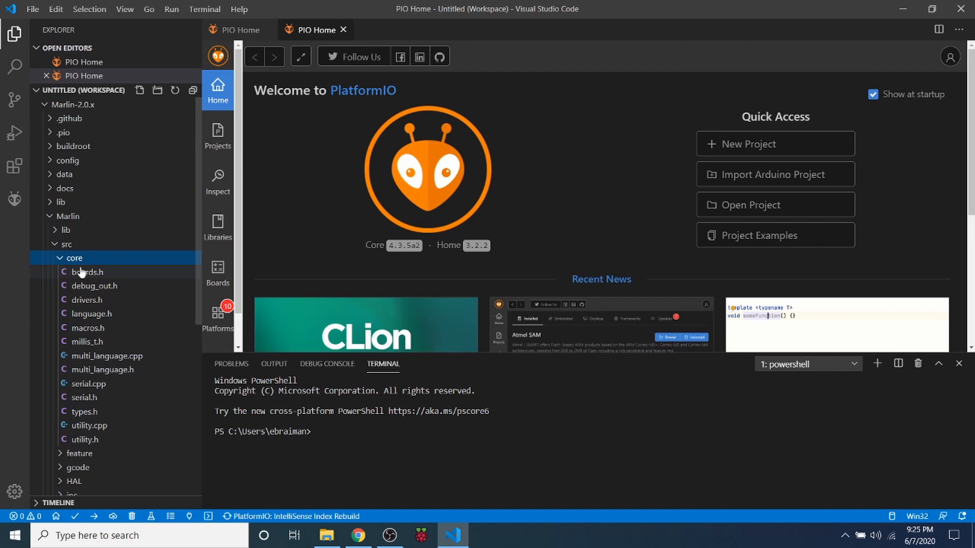
double_click(85, 272)
type("s")
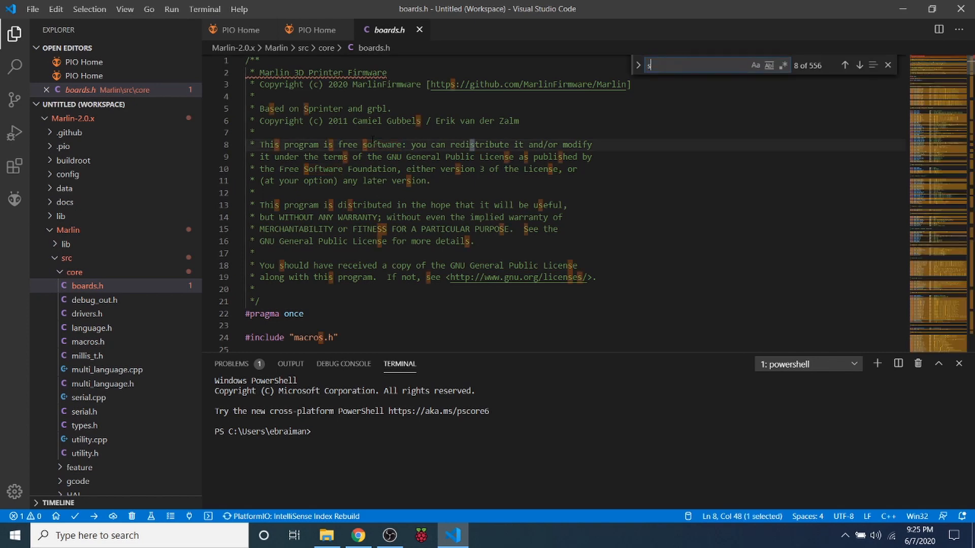
type("gen")
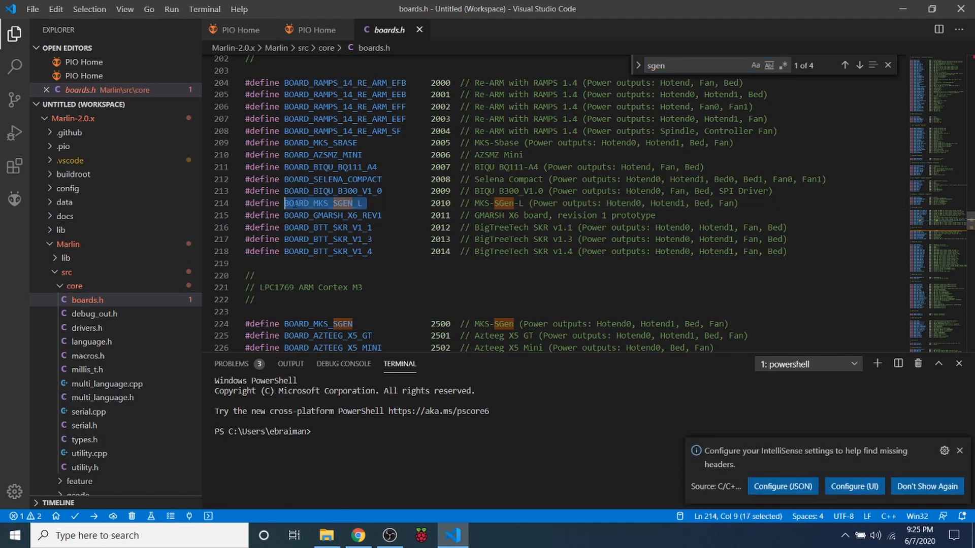
right_click(324, 203)
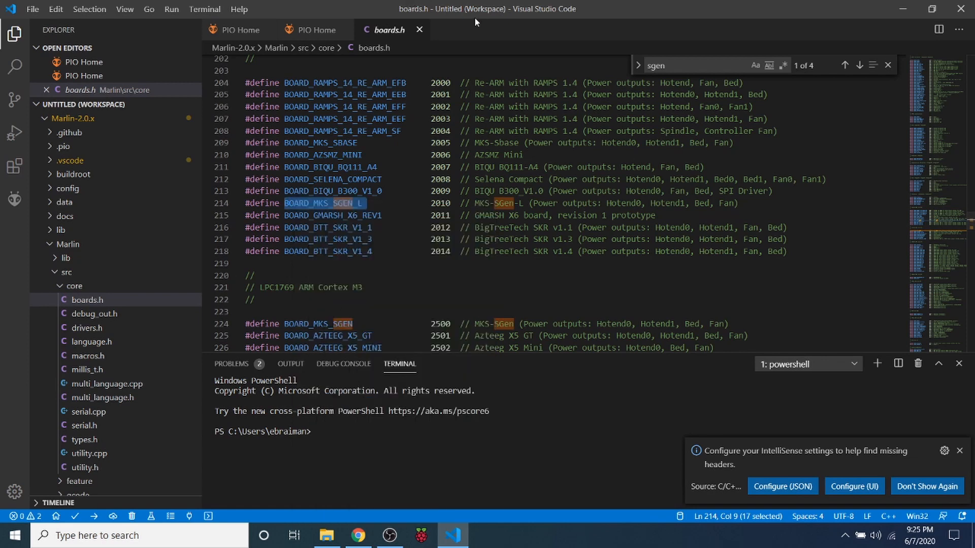
left_click(310, 30)
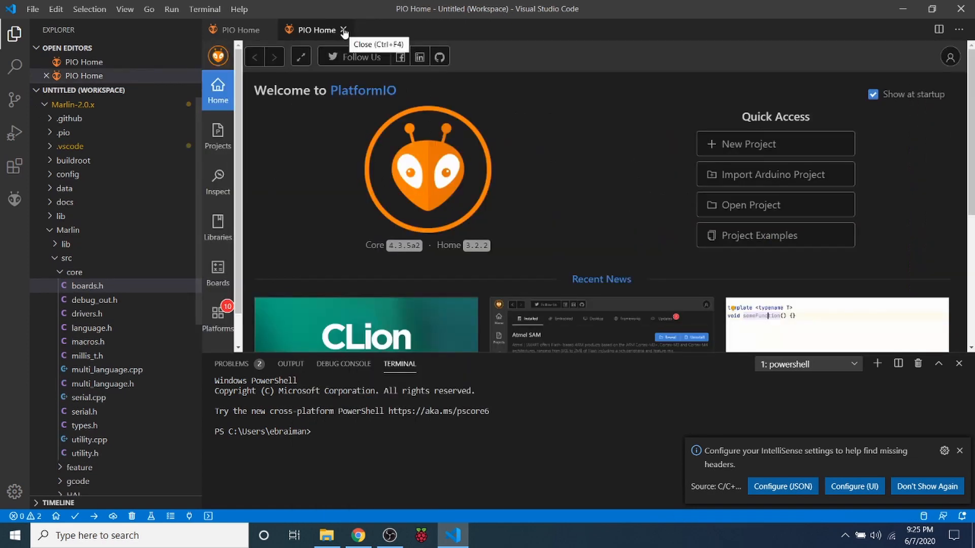
- In Configuration.h, replace MOTHERBOARD BOARD_RAMPS_14_EFB with BOARD_MKS_SGEN_L
left_click(343, 30)
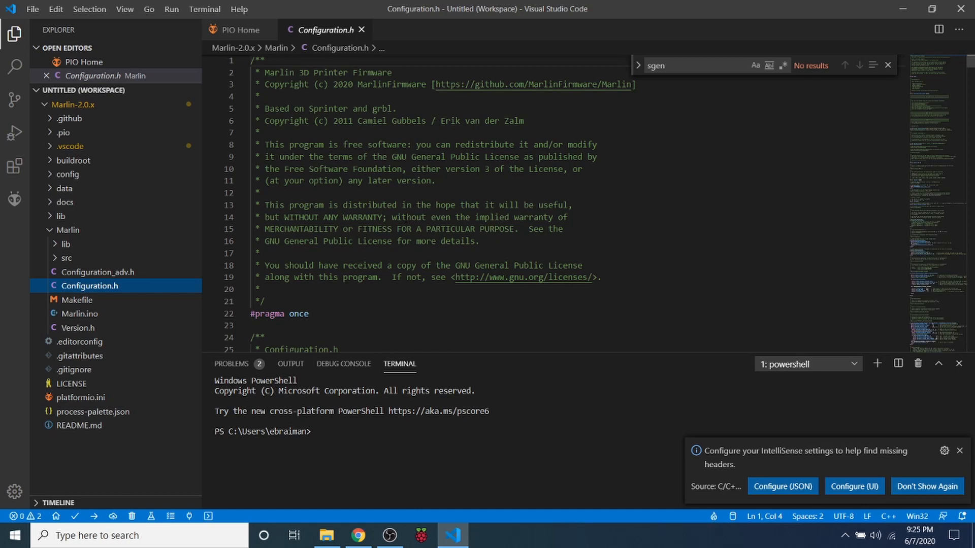
type("without")
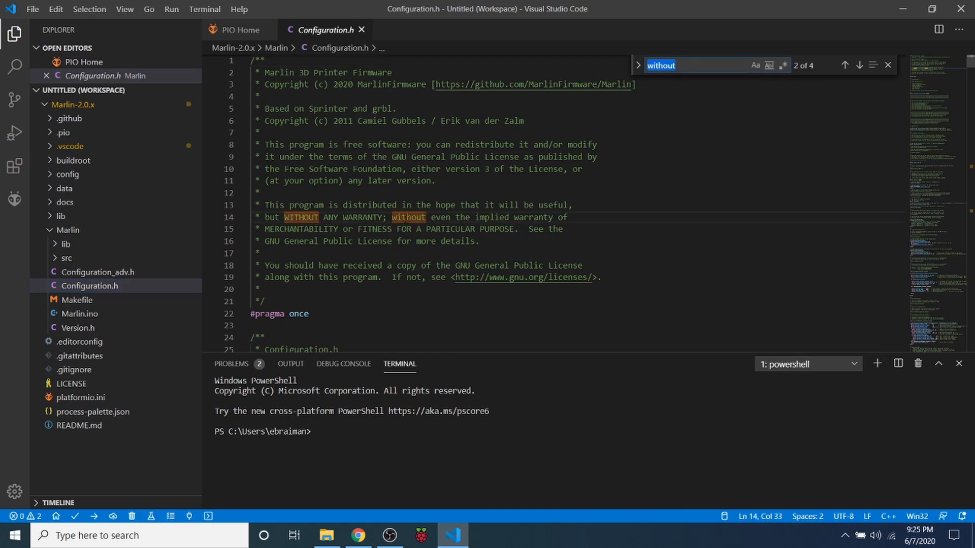
type("mother")
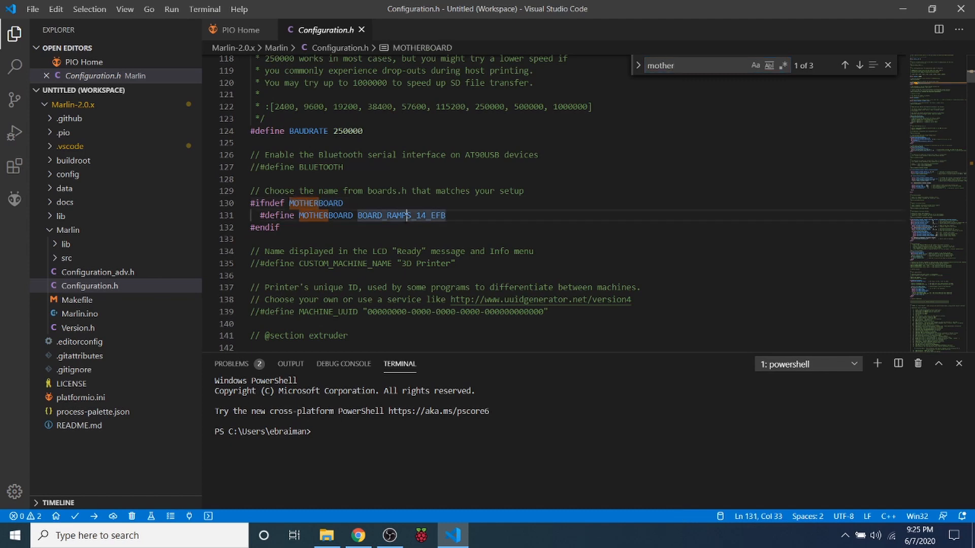
double_click(401, 215)
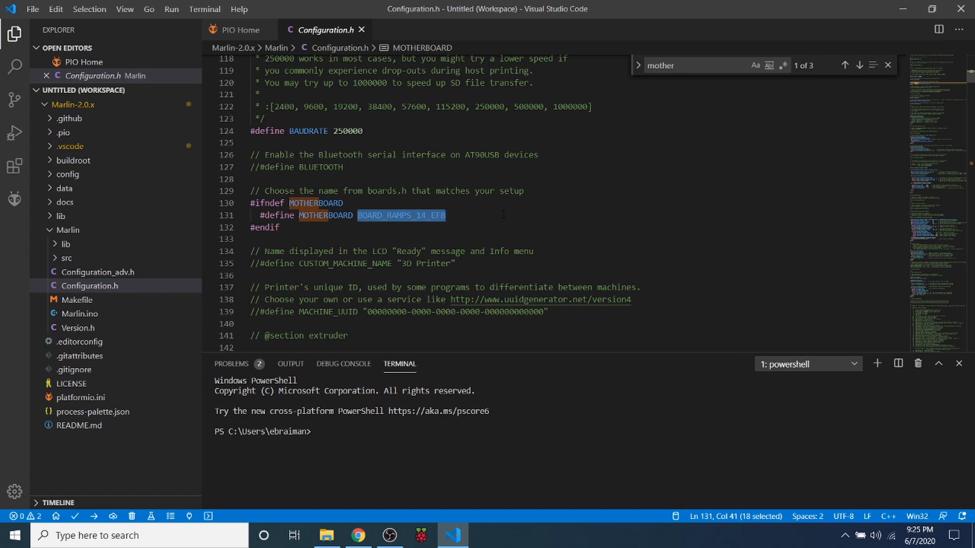
type("BOARD_MKS_SGEN_L")
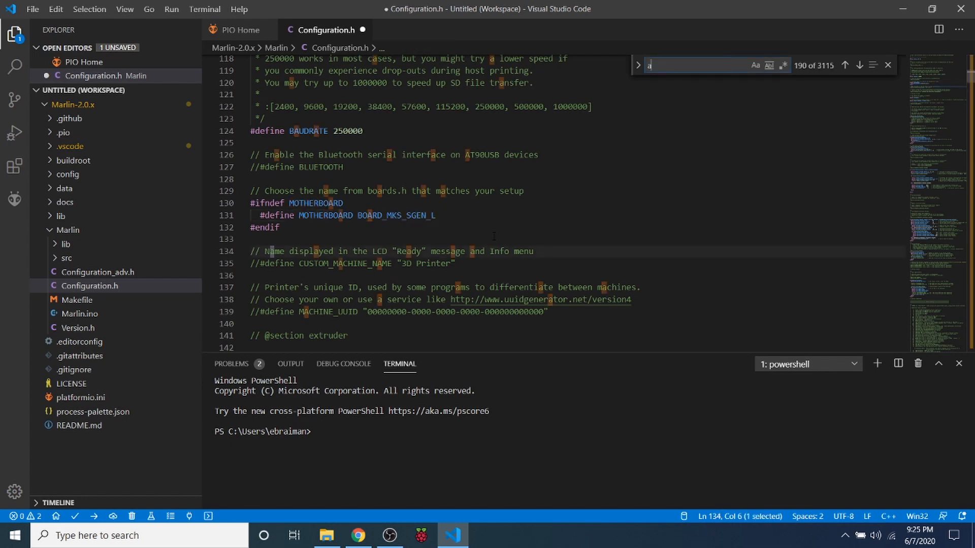
- Uncomment the A4988 X, Y, Z and E0 DRIVER_TYPE lines, changing X and Y to DRV8825
type("499")
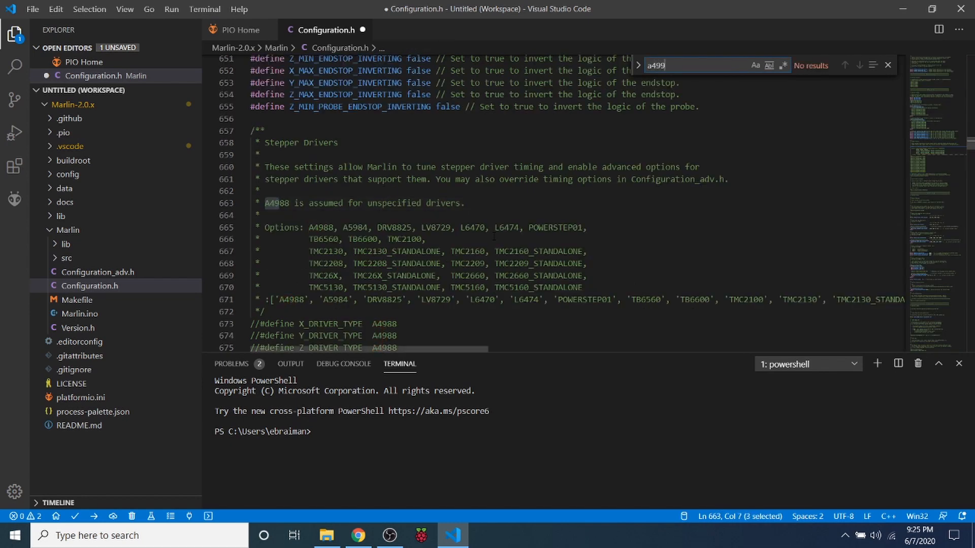
key("Backspace")
type("88")
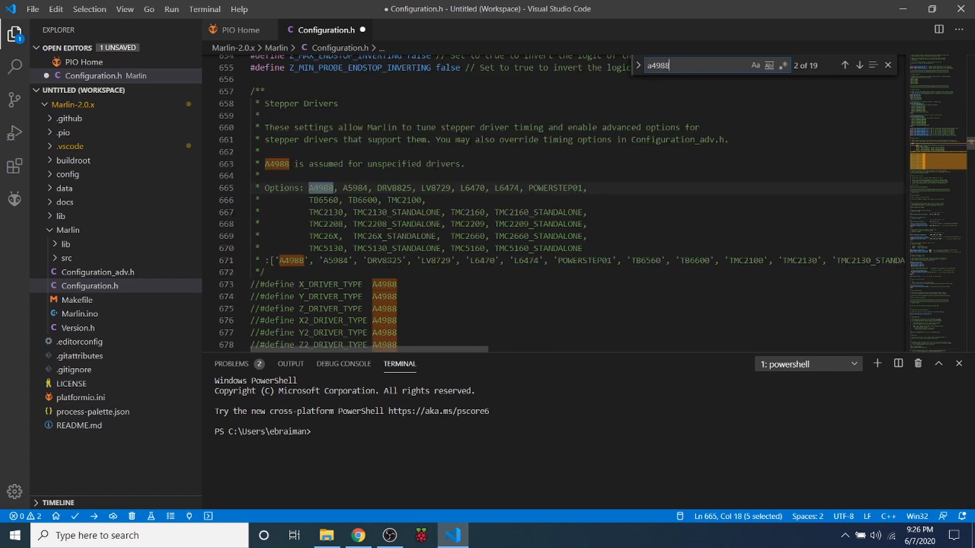
scroll("down", 3)
type("DRV8825")
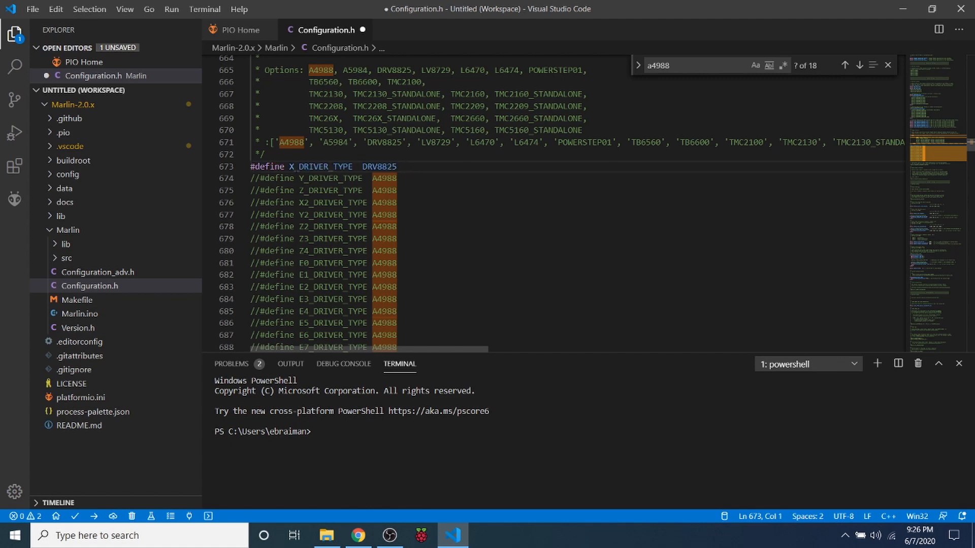
left_click(260, 179)
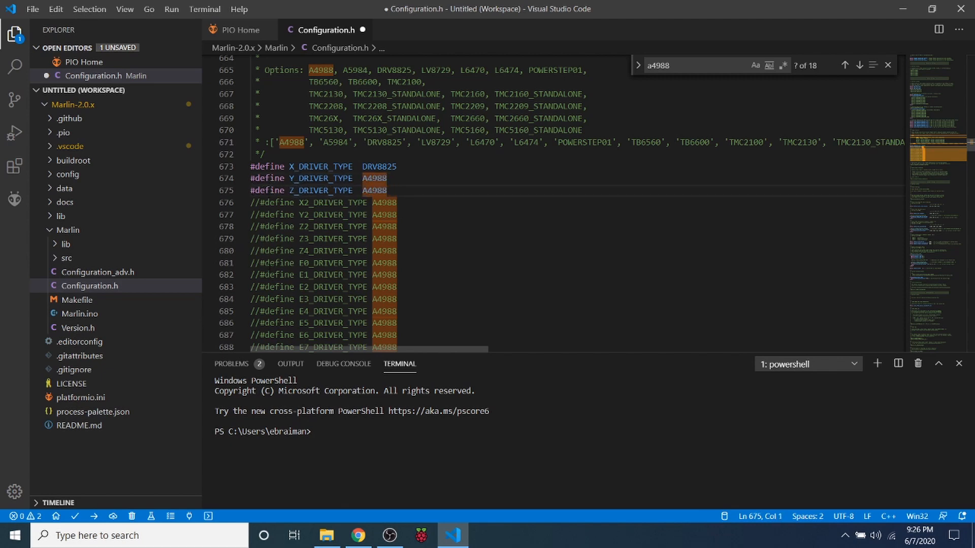
left_click(255, 263)
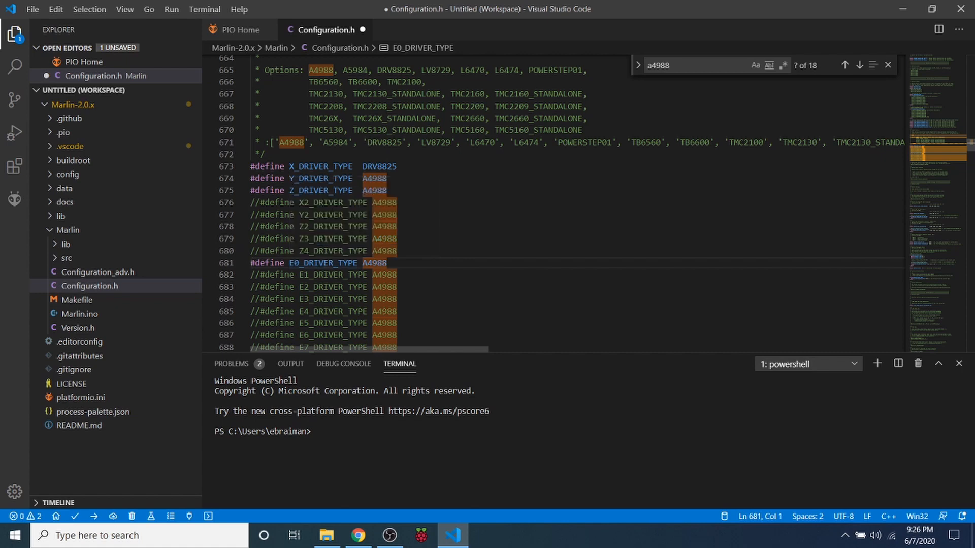
left_click(374, 178)
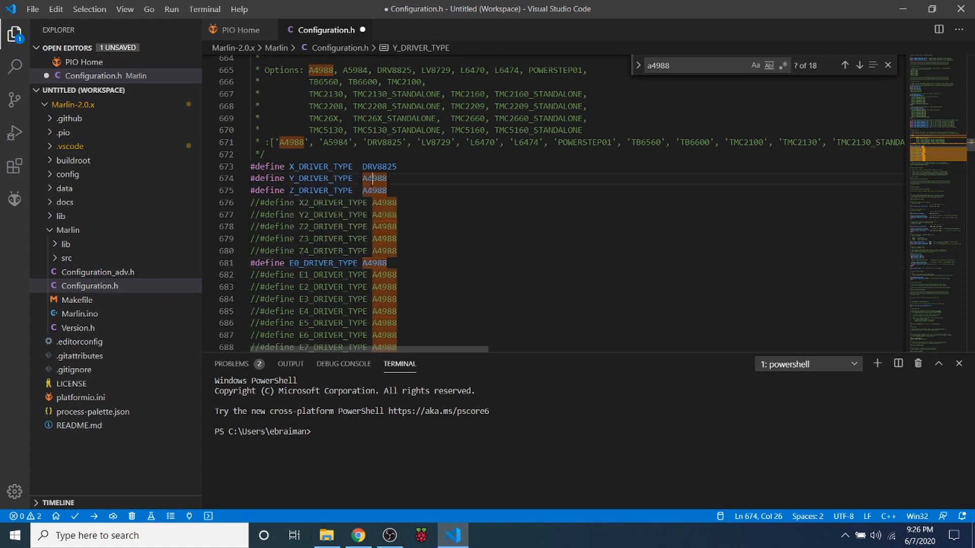
type("DRV8825")
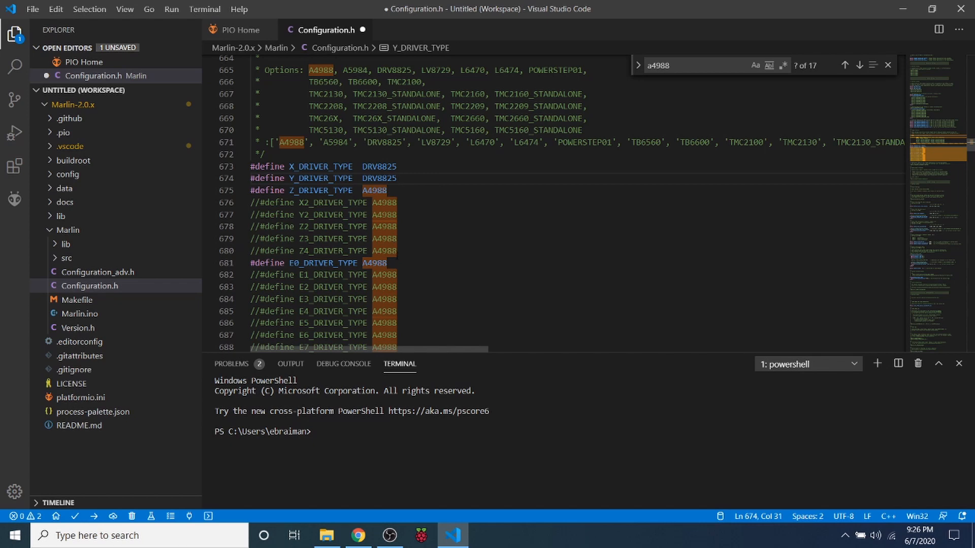
- Find DEFAULT_AXIS_STEPS_PER_UNIT in Configuration.h and select its values 80, 80, 4000, 500
scroll("down", 3)
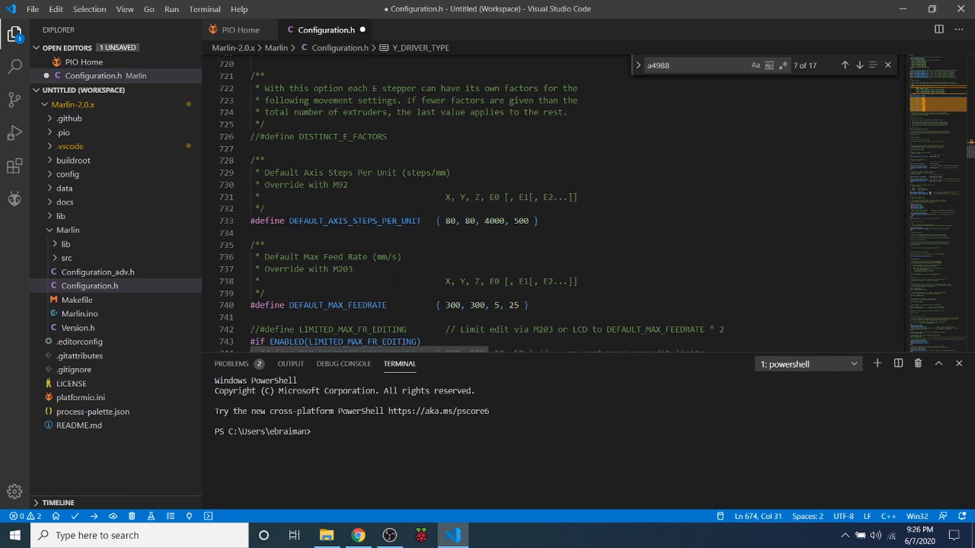
double_click(354, 221)
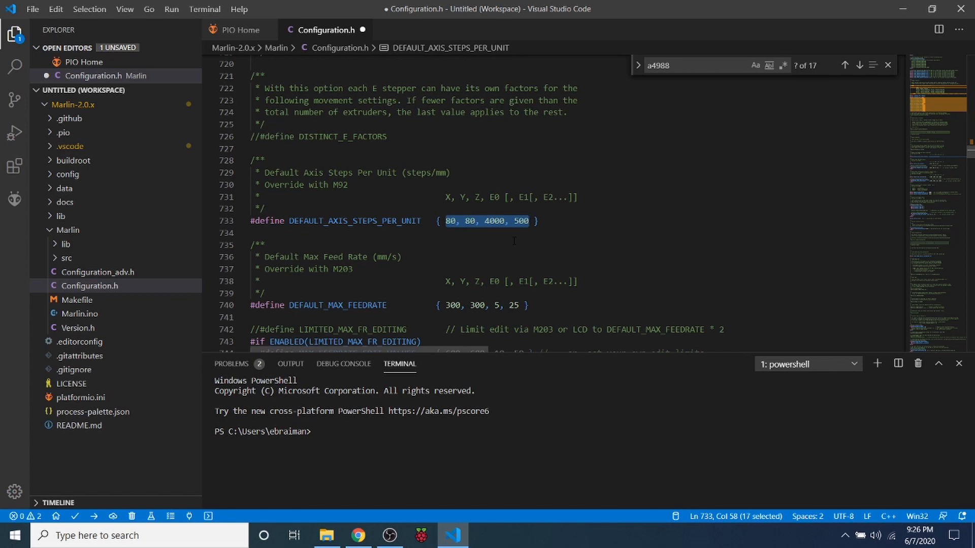
left_click(358, 535)
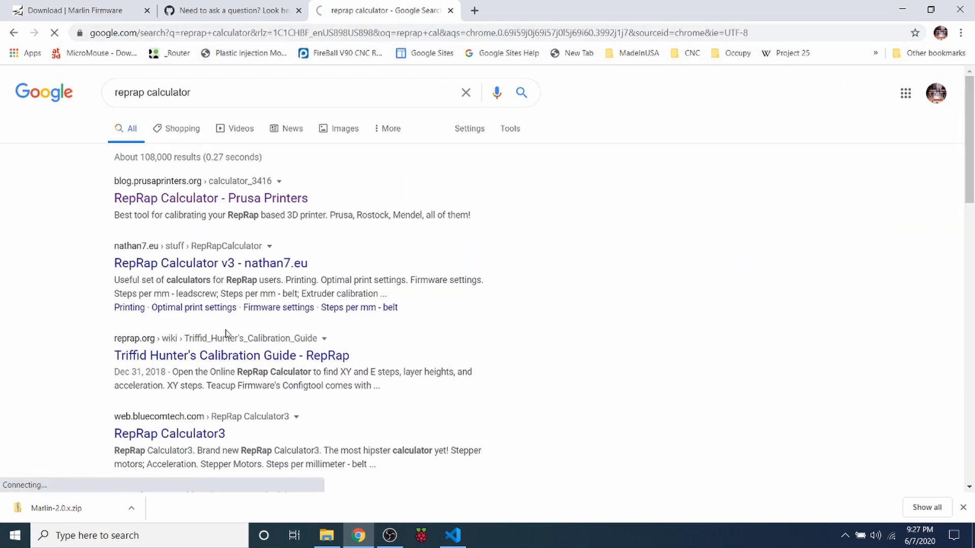
- Open the Prusa Printers RepRap calculator from the 'reprap calculator' search results
left_click(209, 197)
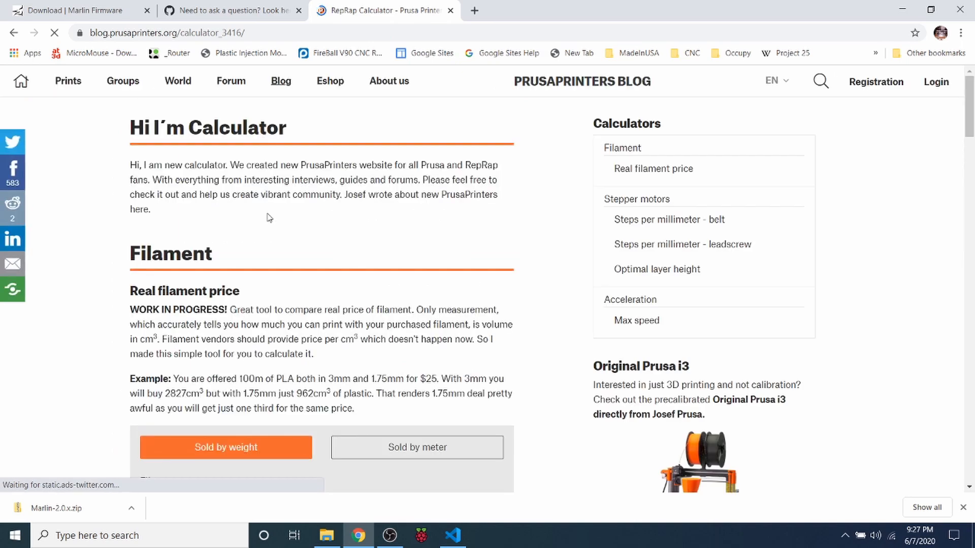
scroll("down", 3)
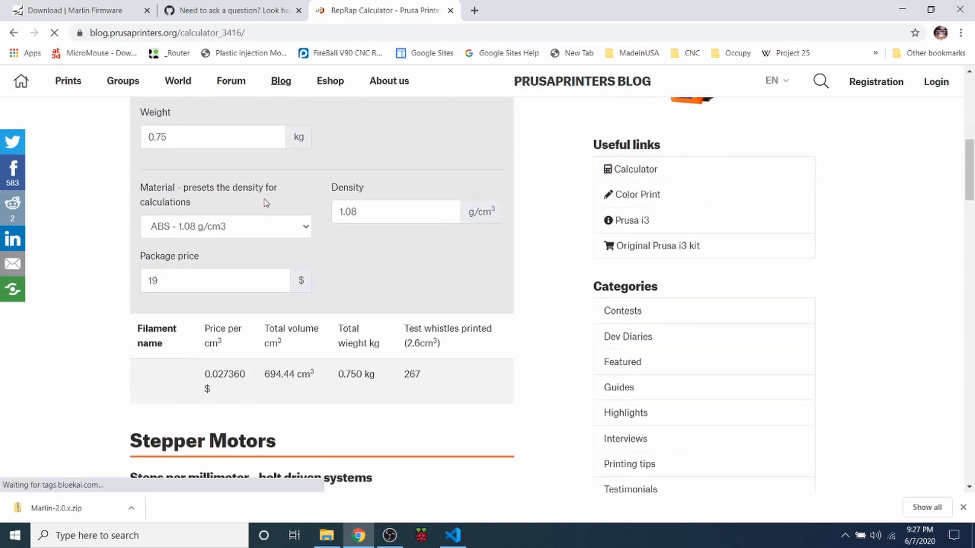
scroll("down", 3)
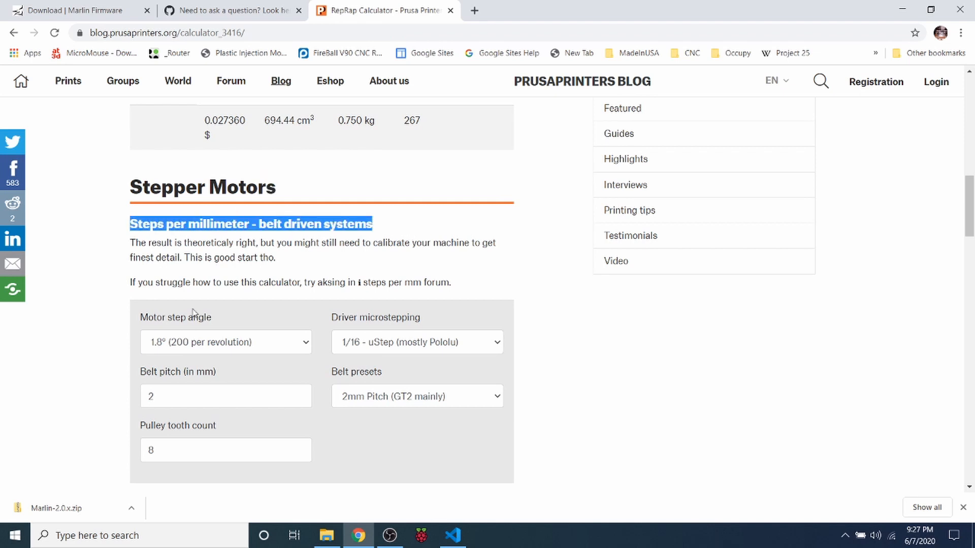
mouse_move(219, 319)
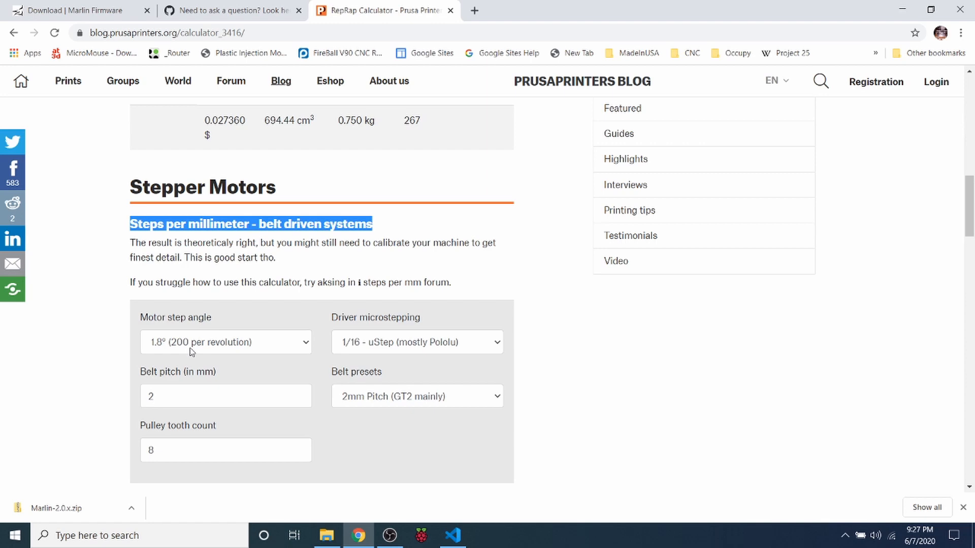
mouse_move(357, 345)
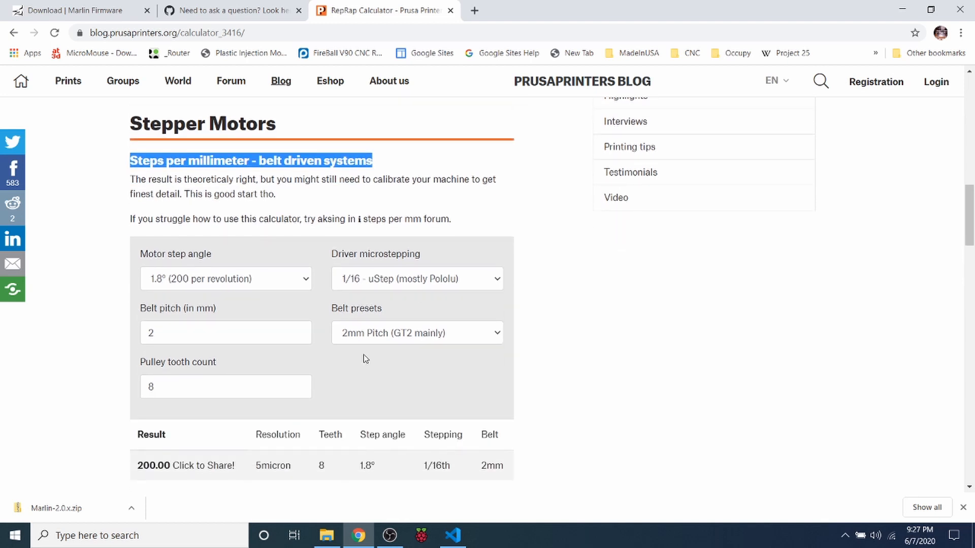
- Set 2 mm belt pitch, 8 teeth and 1/32 microstepping, then select the 400.00 result
left_click(226, 333)
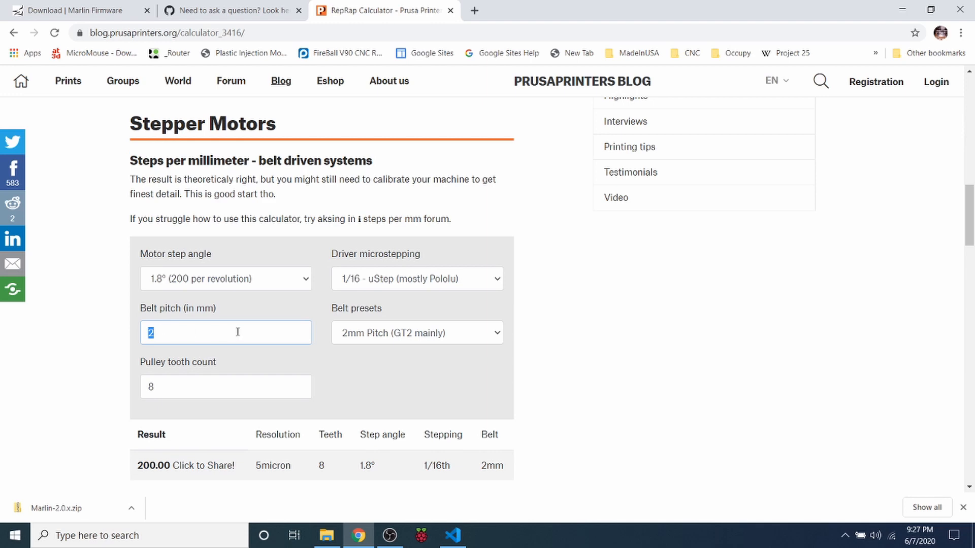
mouse_move(366, 334)
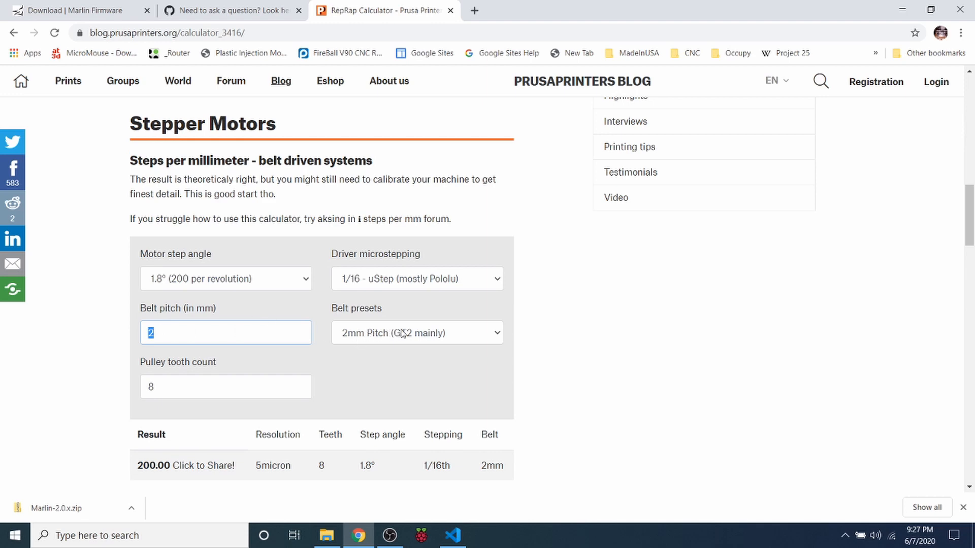
left_click(225, 386)
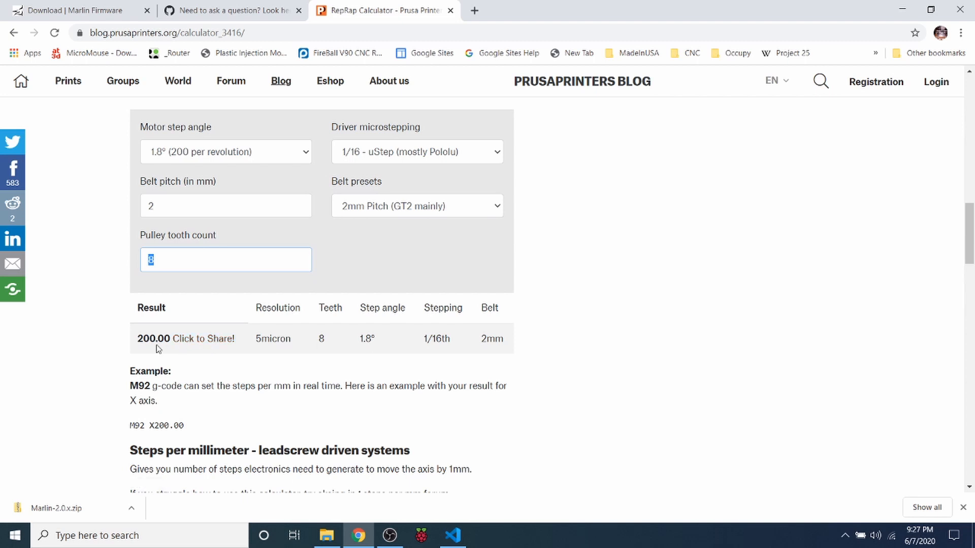
left_click(416, 152)
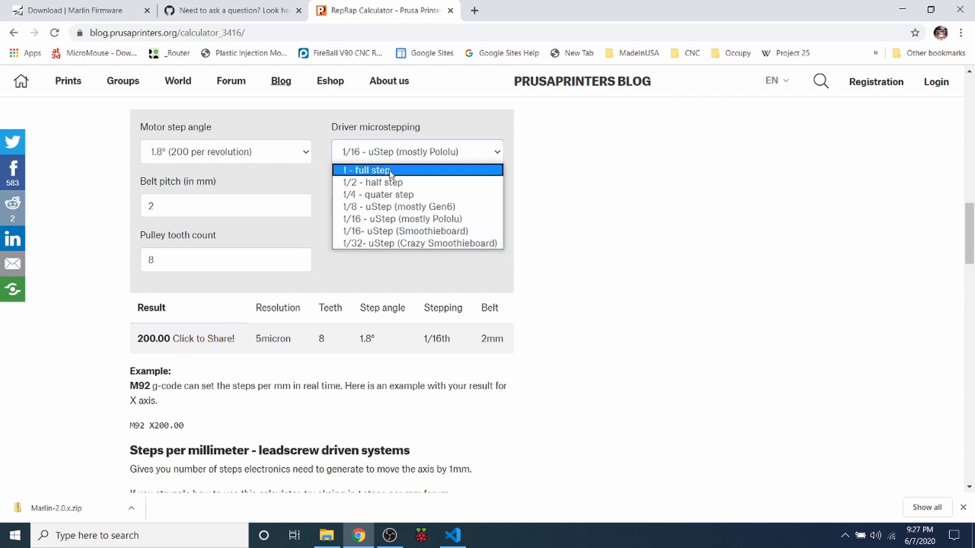
left_click(419, 243)
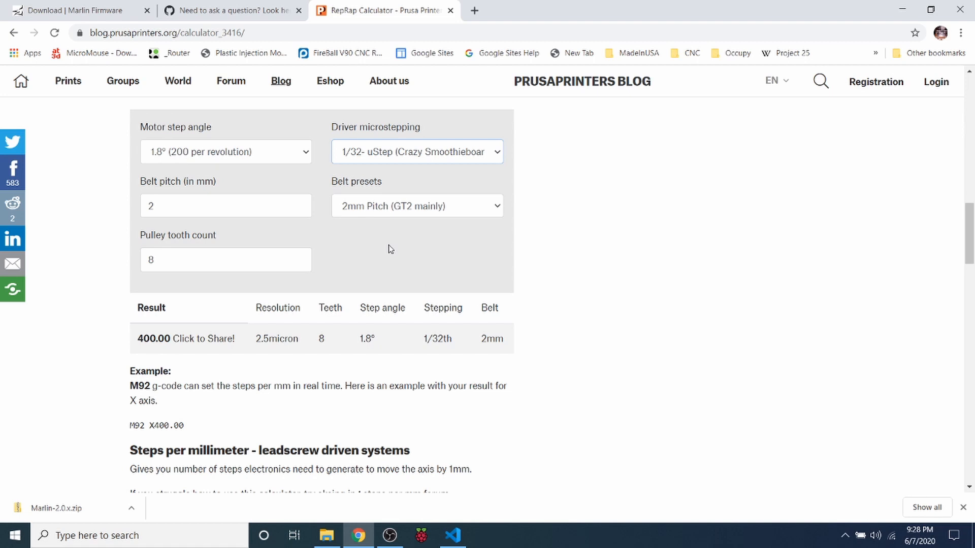
mouse_move(154, 349)
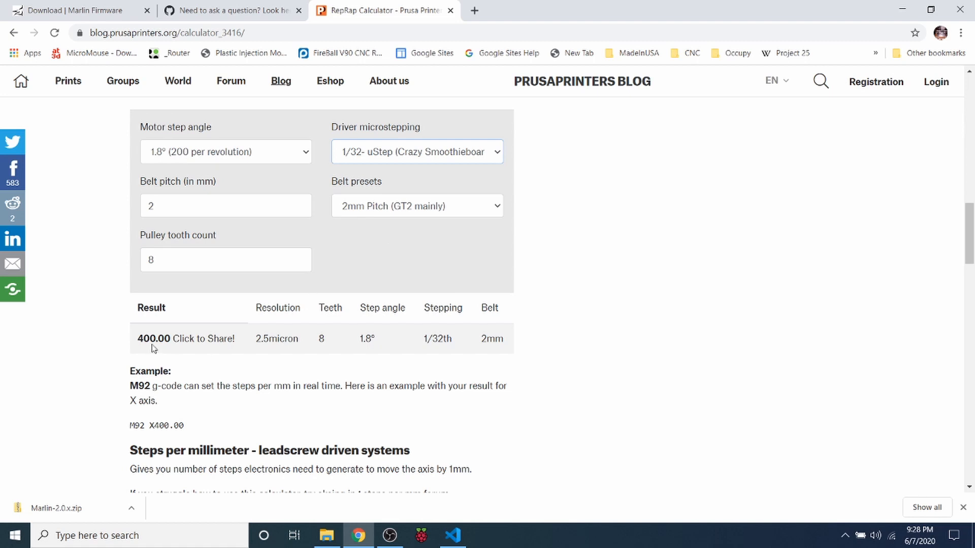
double_click(153, 338)
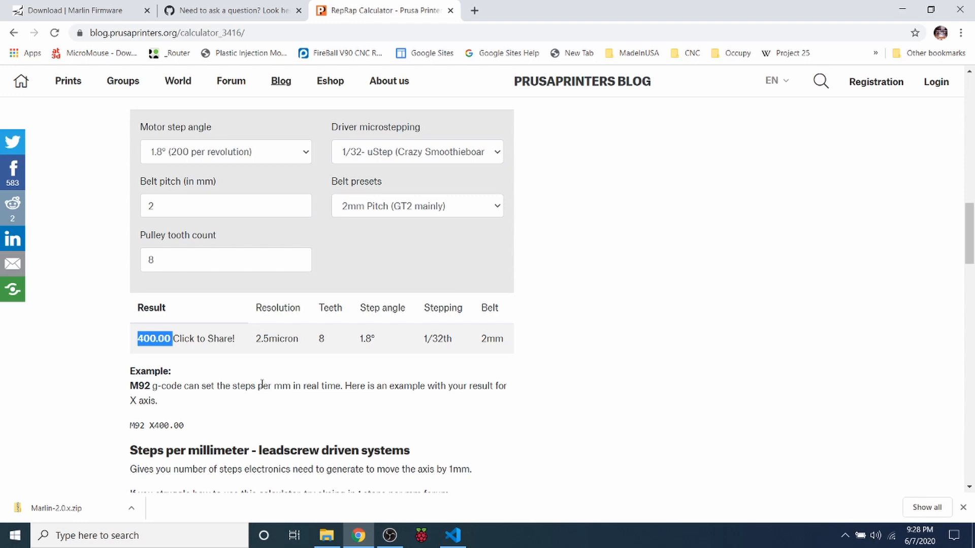
- Replace the X axis steps per unit value 80 with 400.00 in Configuration.h
left_click(453, 535)
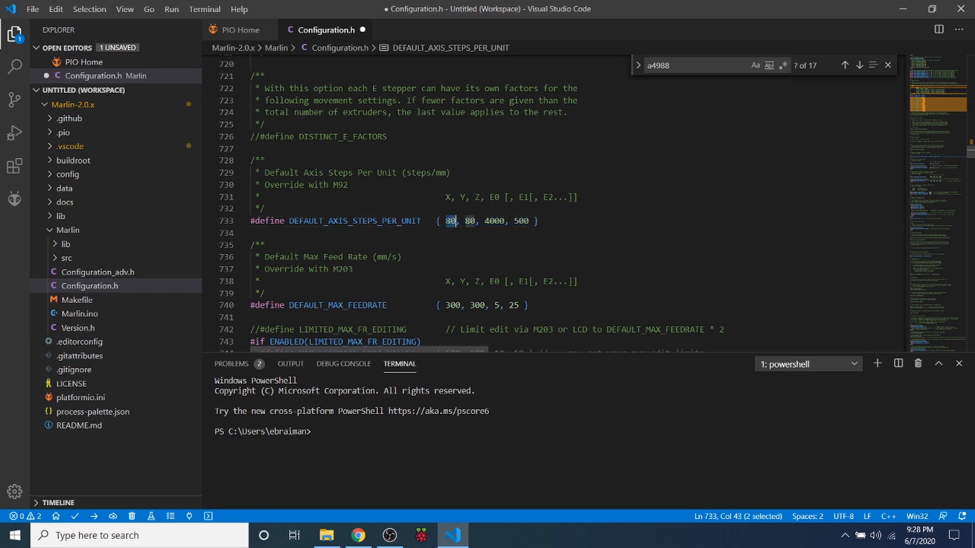
type("400.00")
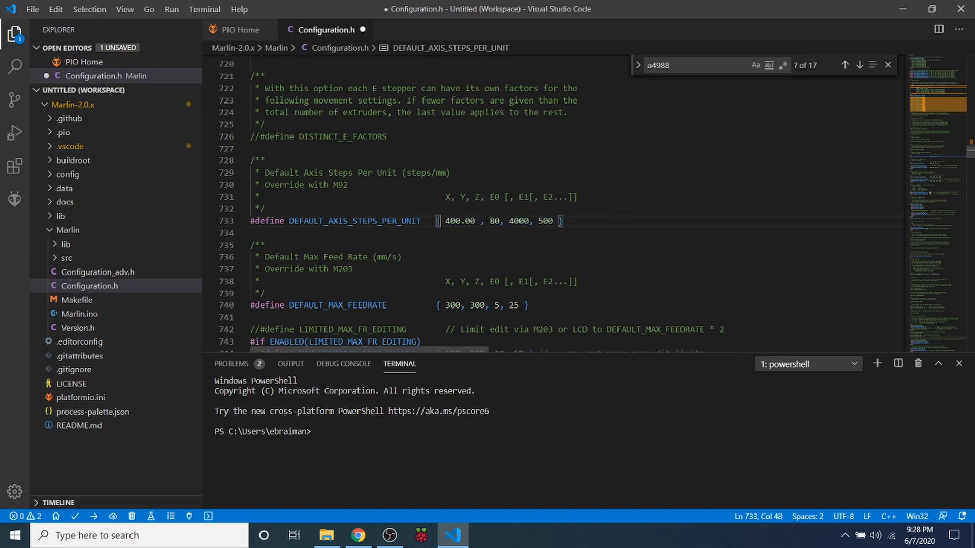
type("400.00")
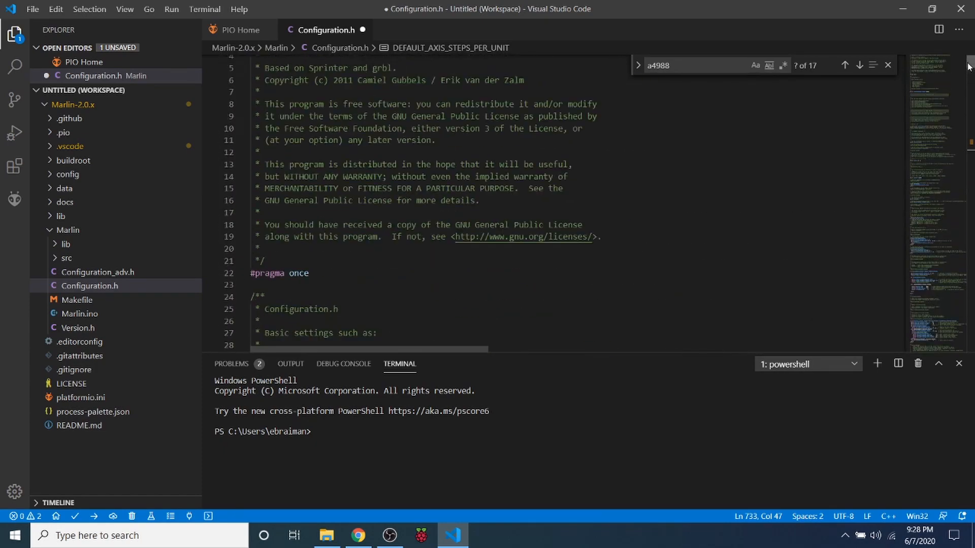
- Search 'mother', change SERIAL_PORT from 0 to -1, and edit the SERIAL_PORT_2 // comment marker
scroll("down", 3)
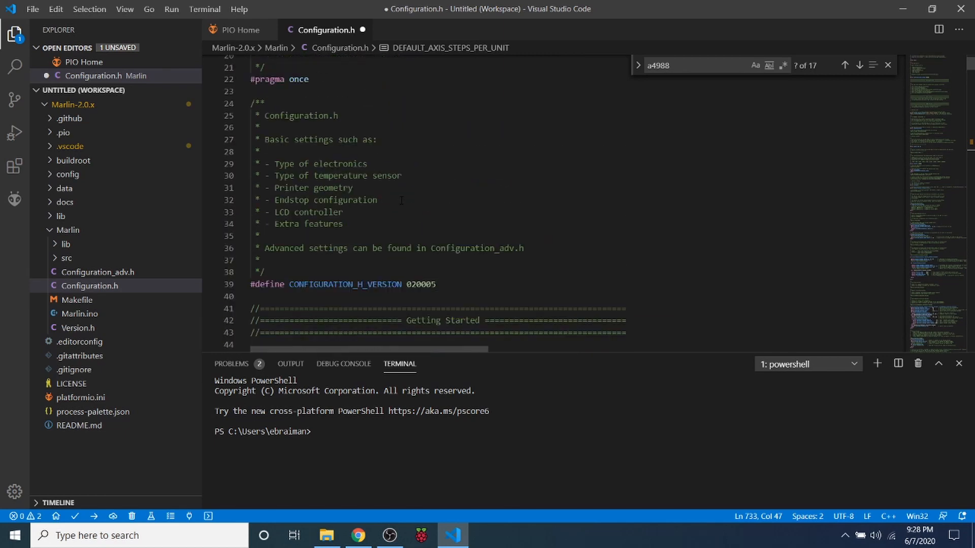
type("mother")
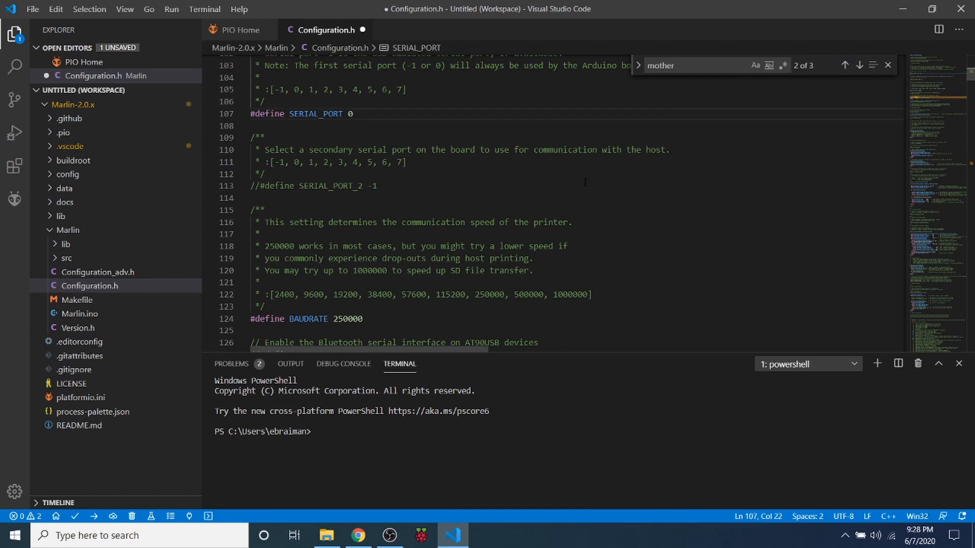
key("Backspace")
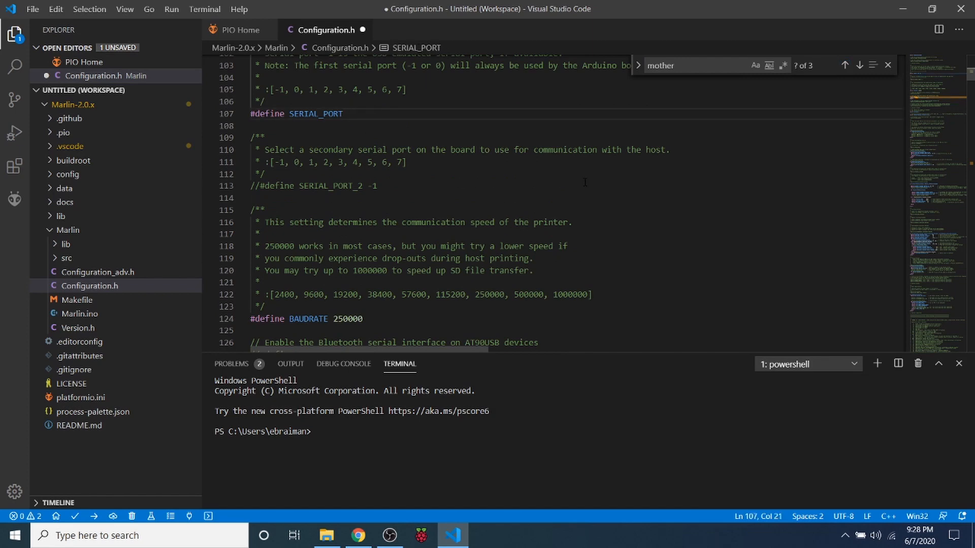
type("-1")
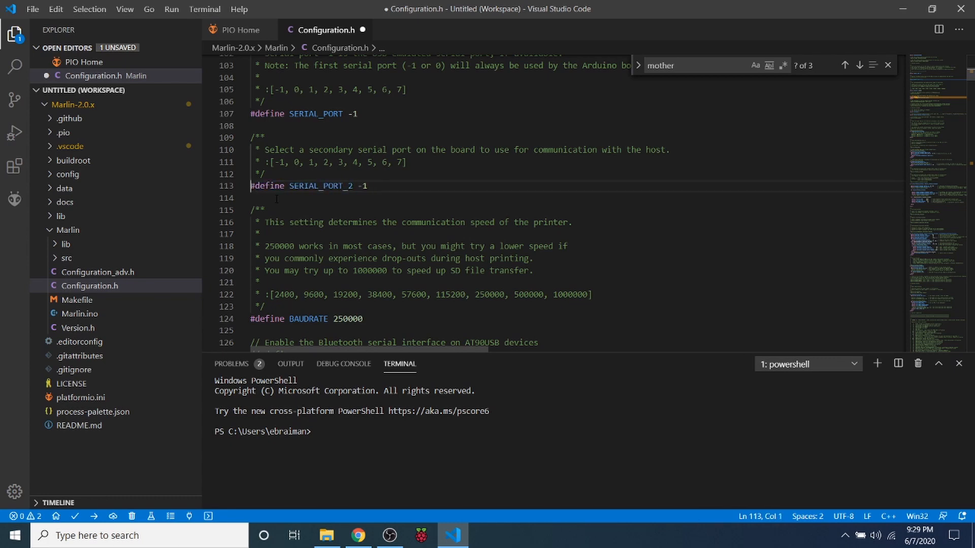
type("//")
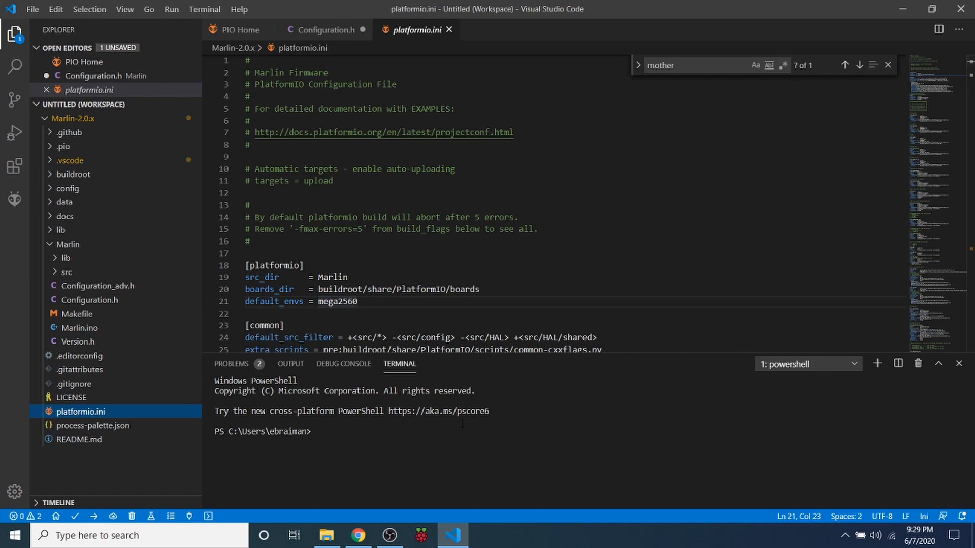
- Save Configuration.h and change default_envs in platformio.ini from mega2560 to LPC1768
double_click(337, 301)
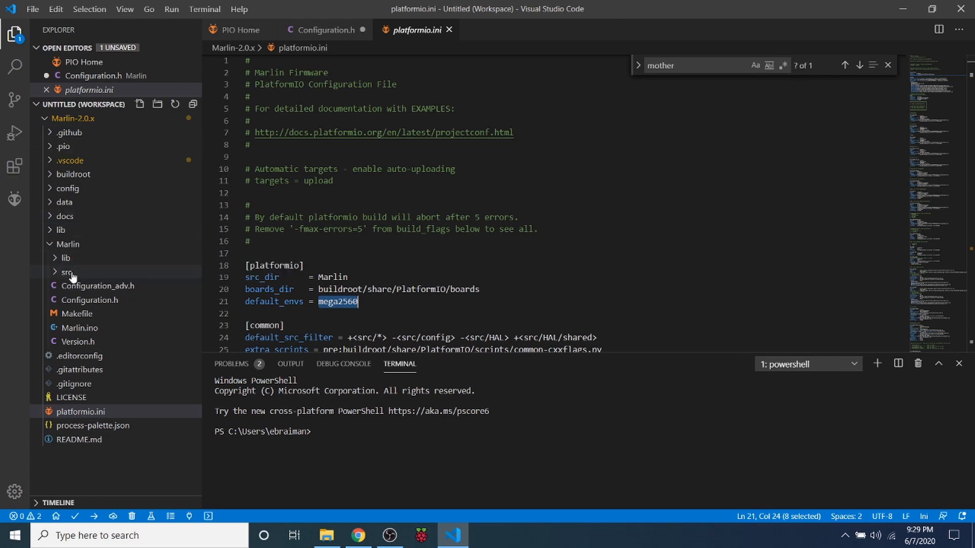
left_click(66, 272)
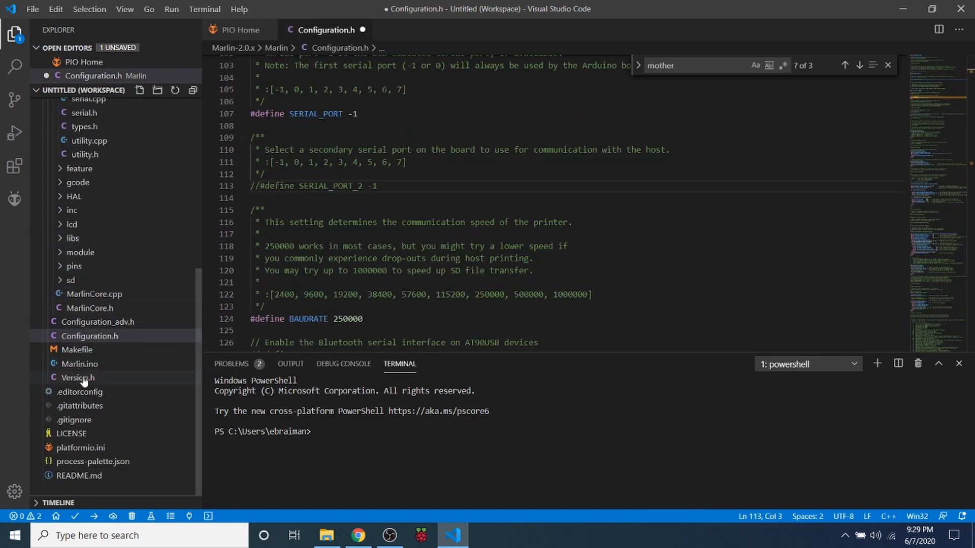
left_click(79, 447)
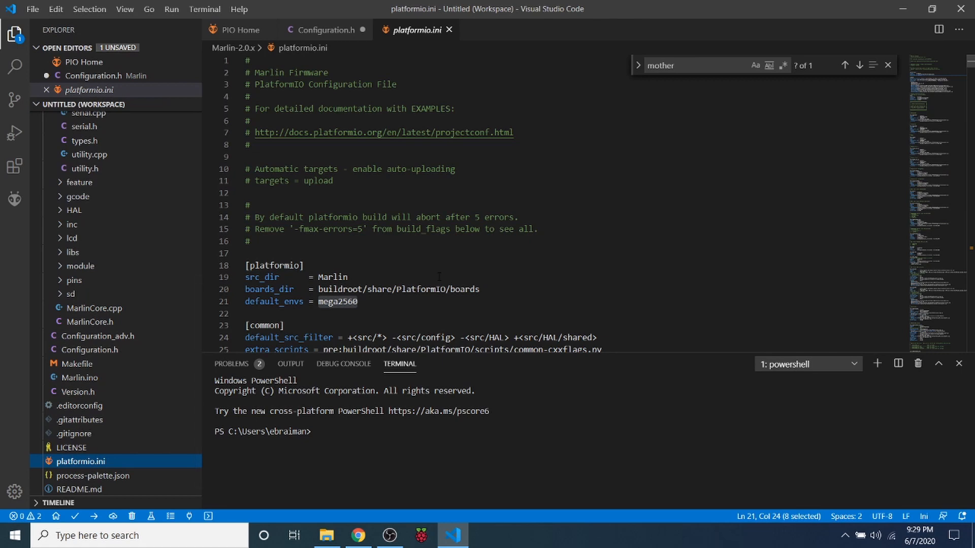
double_click(338, 302)
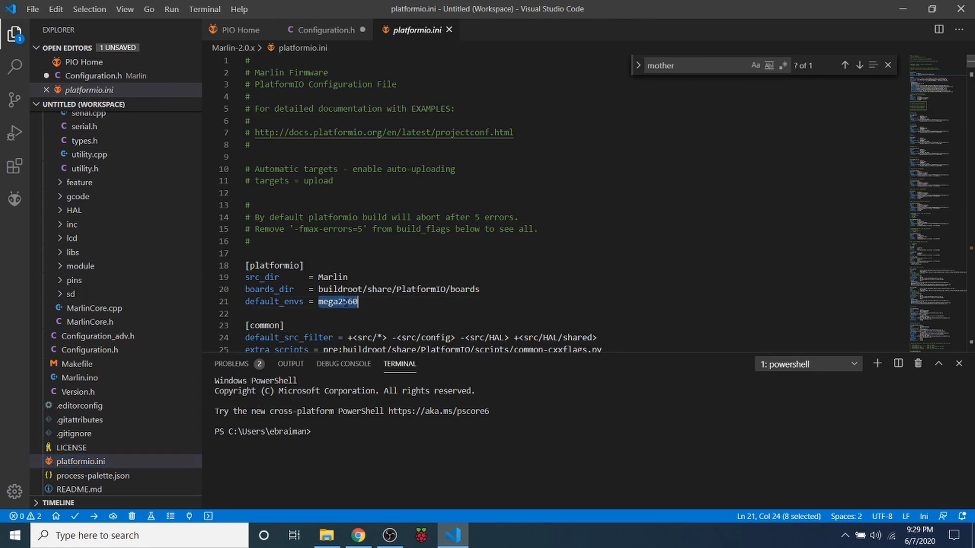
type("LPC1768")
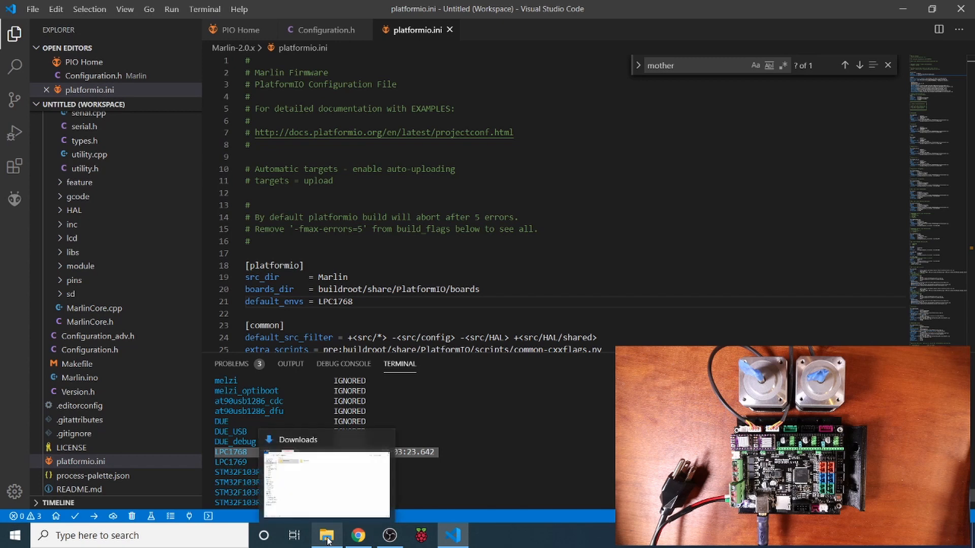
- Open Removable Disk (E:) and flash firmware.bin, leaving only FIRMWARE.CUR on the card
left_click(326, 535)
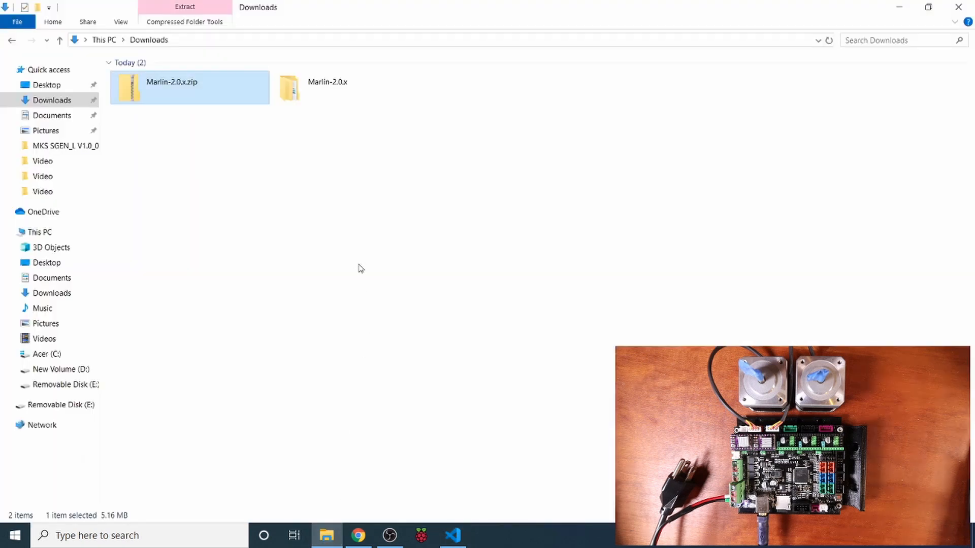
left_click(60, 404)
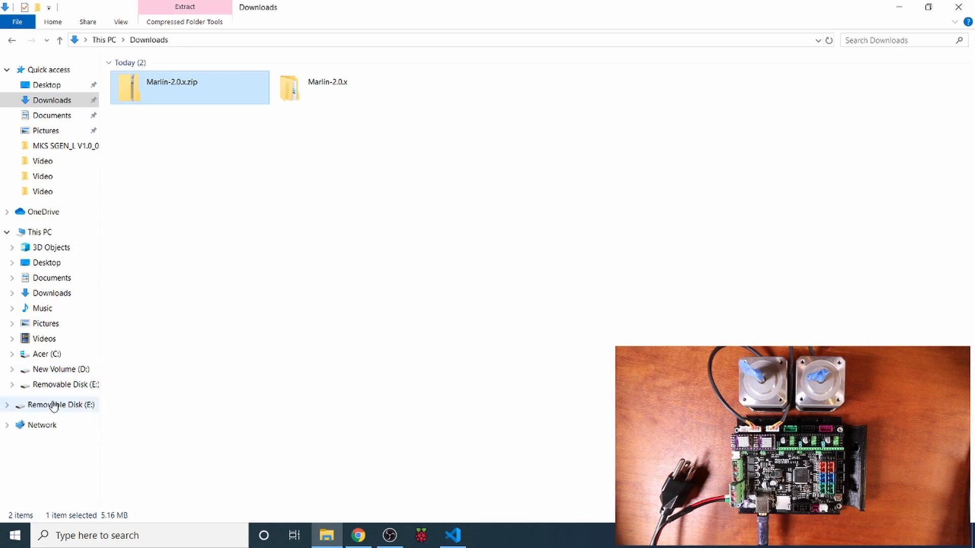
left_click(59, 405)
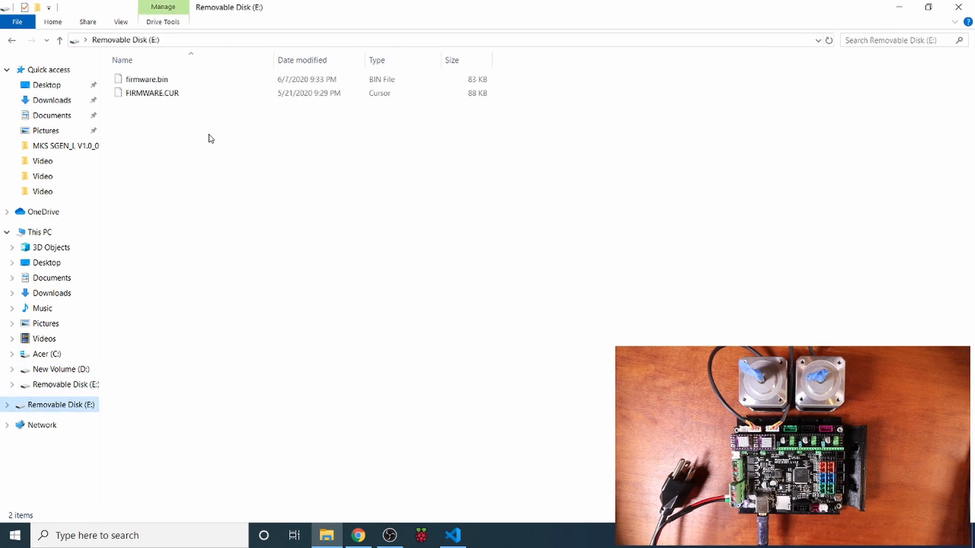
mouse_move(146, 79)
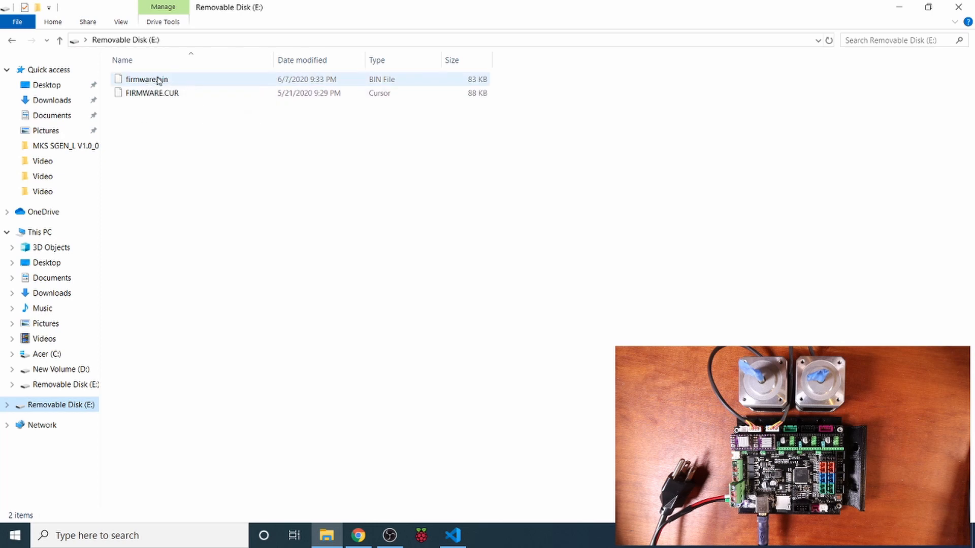
mouse_move(146, 80)
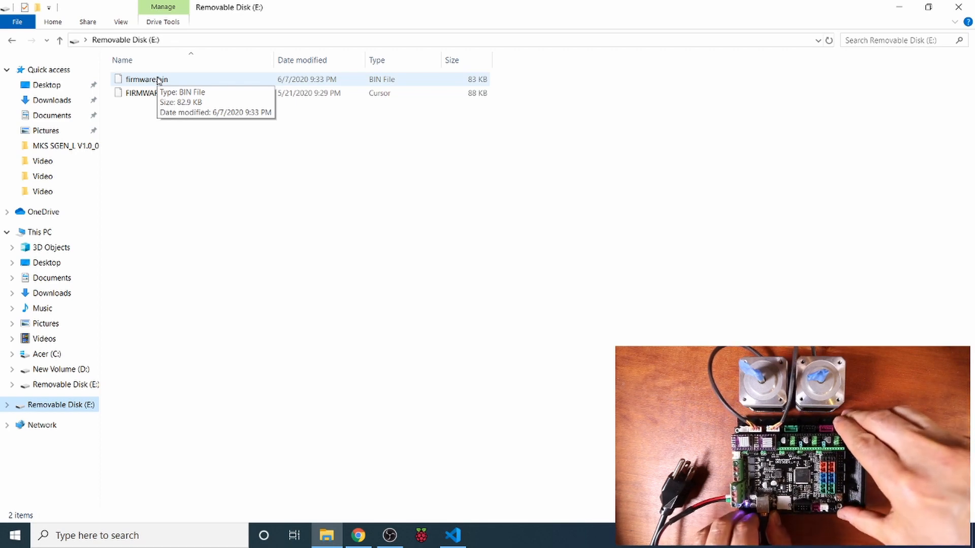
left_click(452, 535)
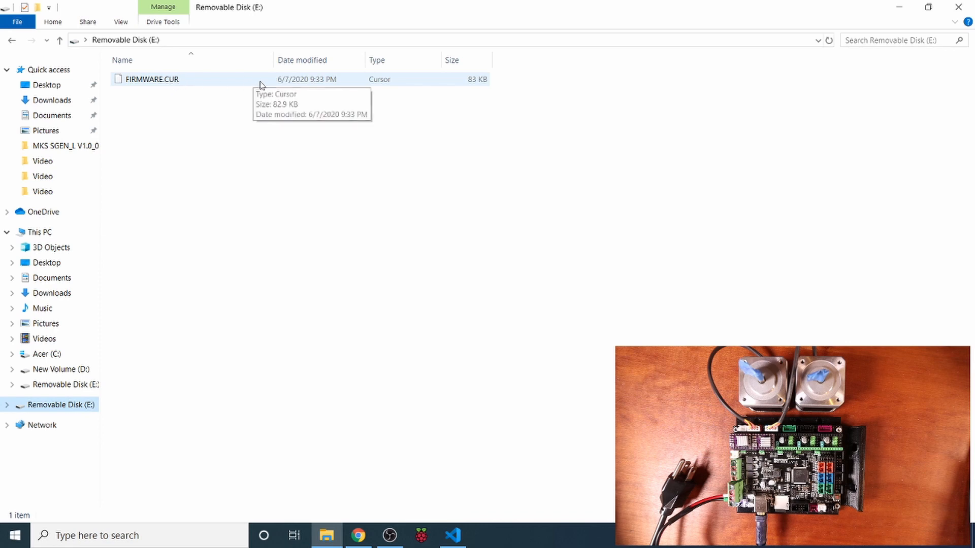
mouse_move(305, 89)
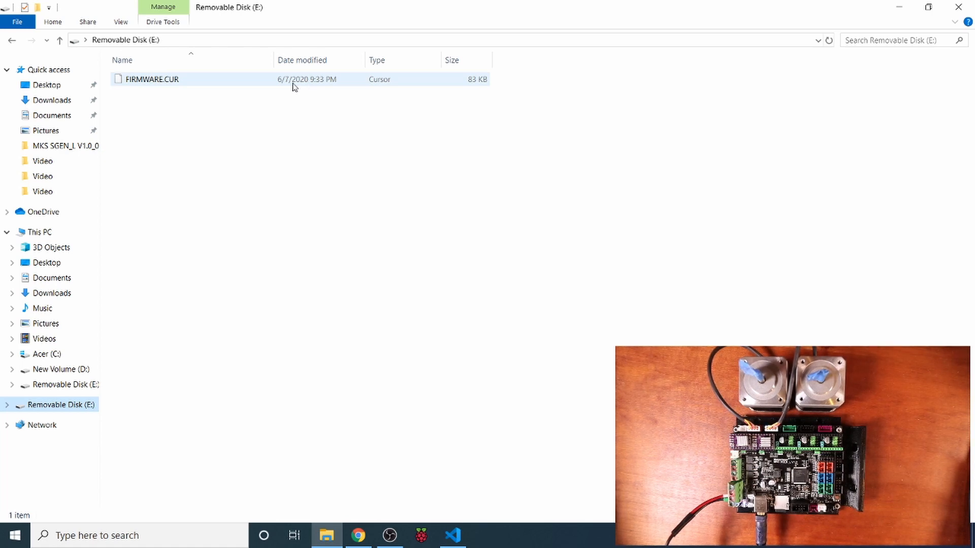
mouse_move(61, 109)
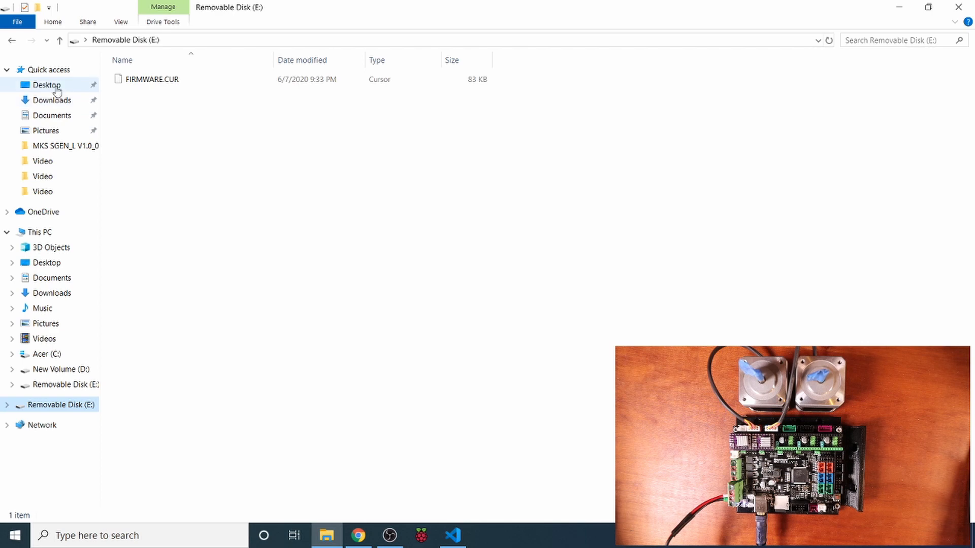
- Launch pronterface.exe from Desktop > Printrun-win-18Nov2017 and connect to the printer
left_click(47, 84)
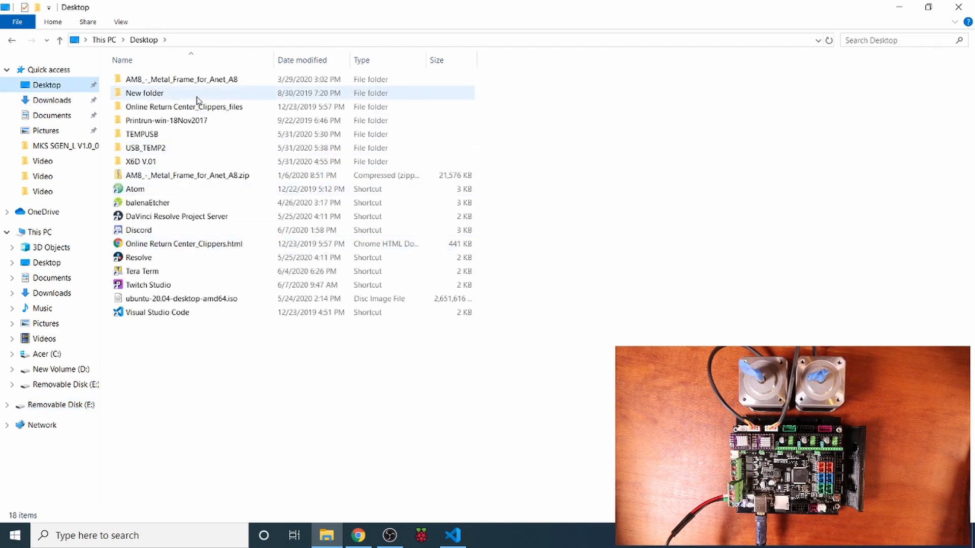
double_click(166, 120)
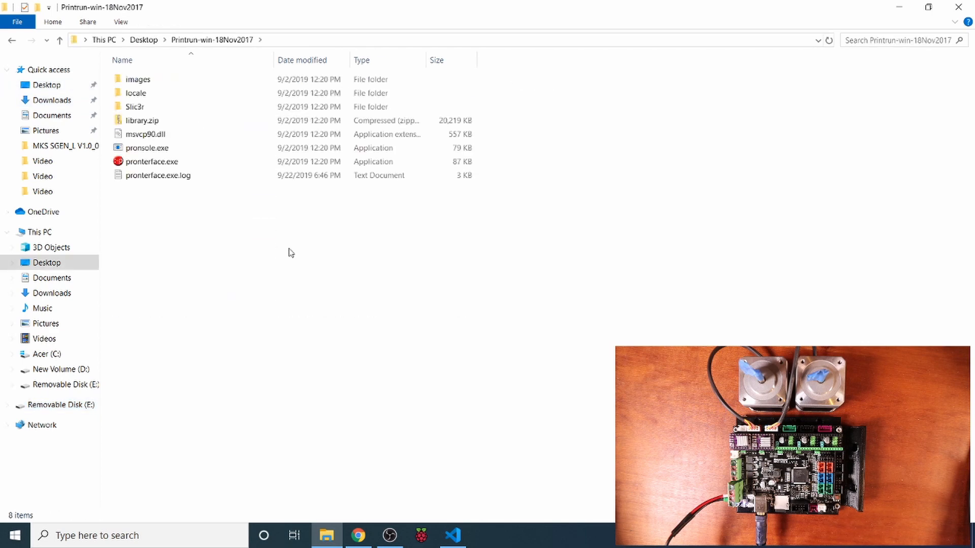
left_click(150, 161)
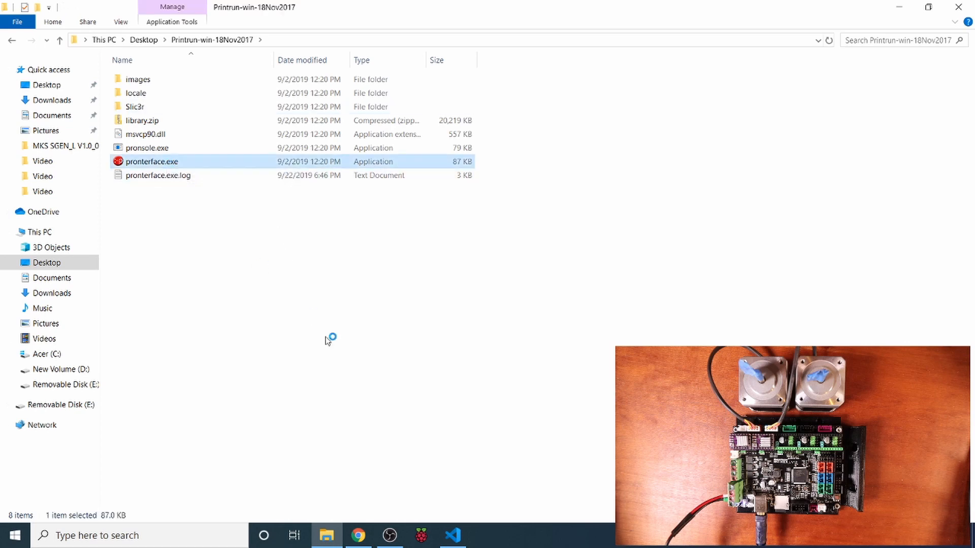
double_click(151, 162)
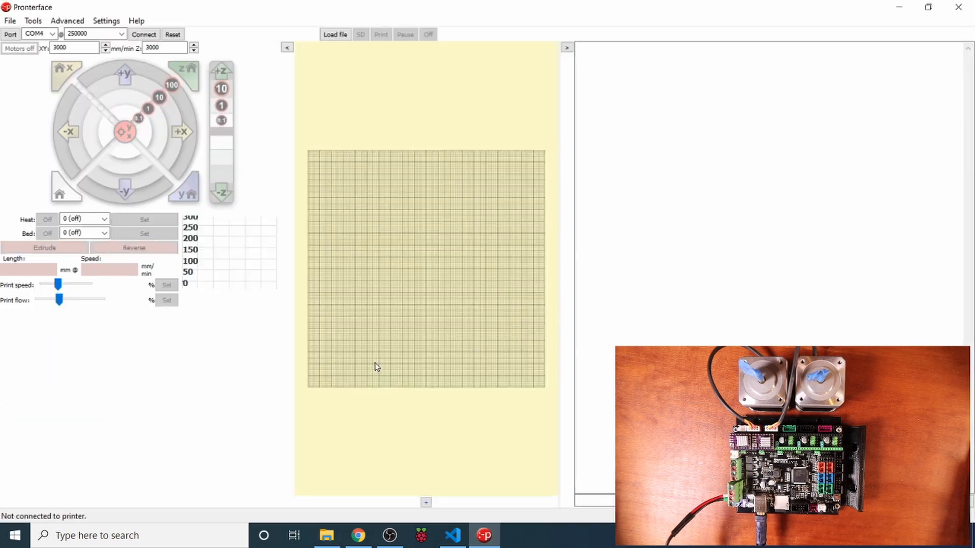
mouse_move(144, 34)
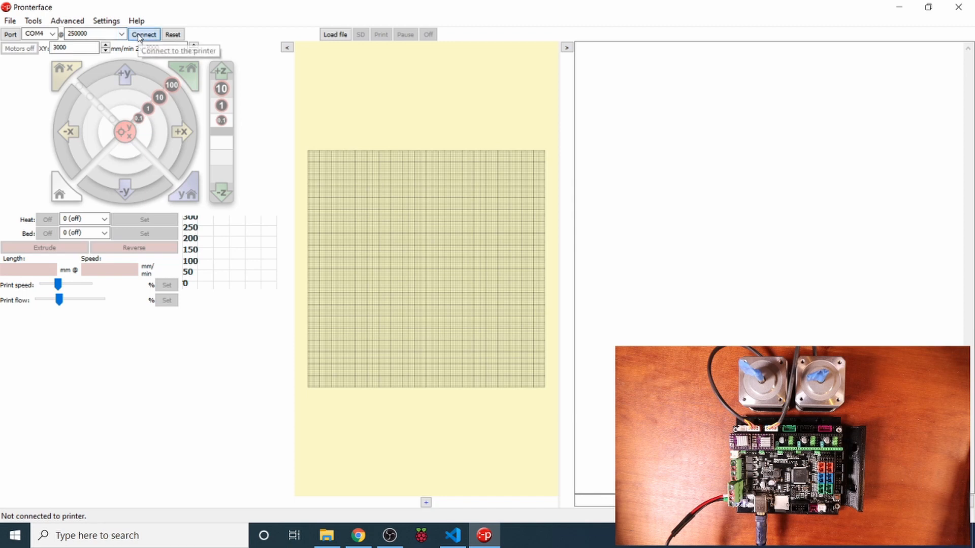
left_click(143, 34)
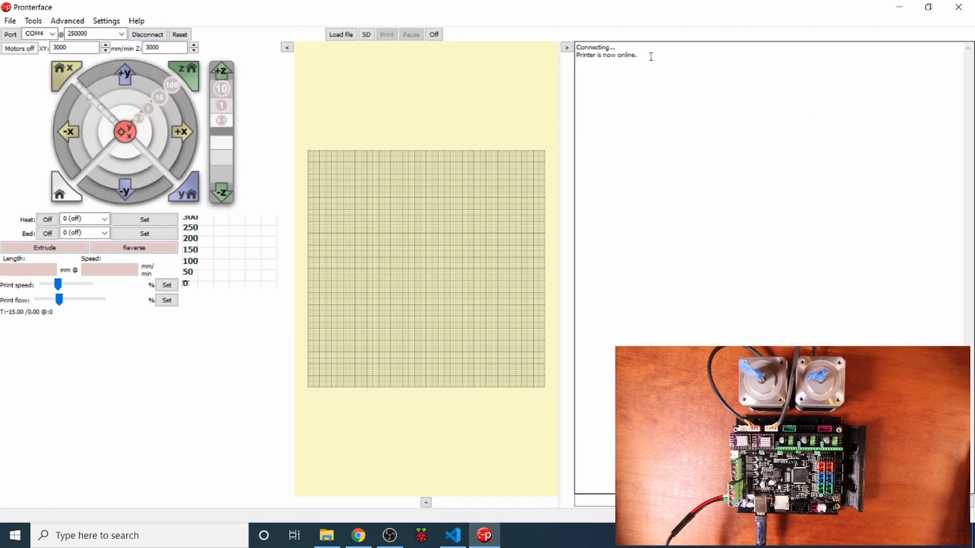